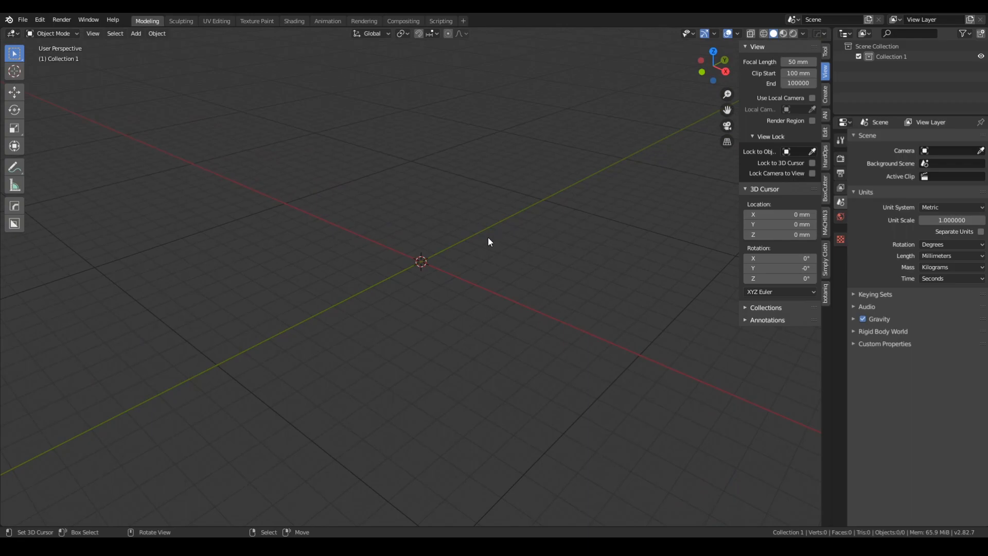
mouse_move(477, 242)
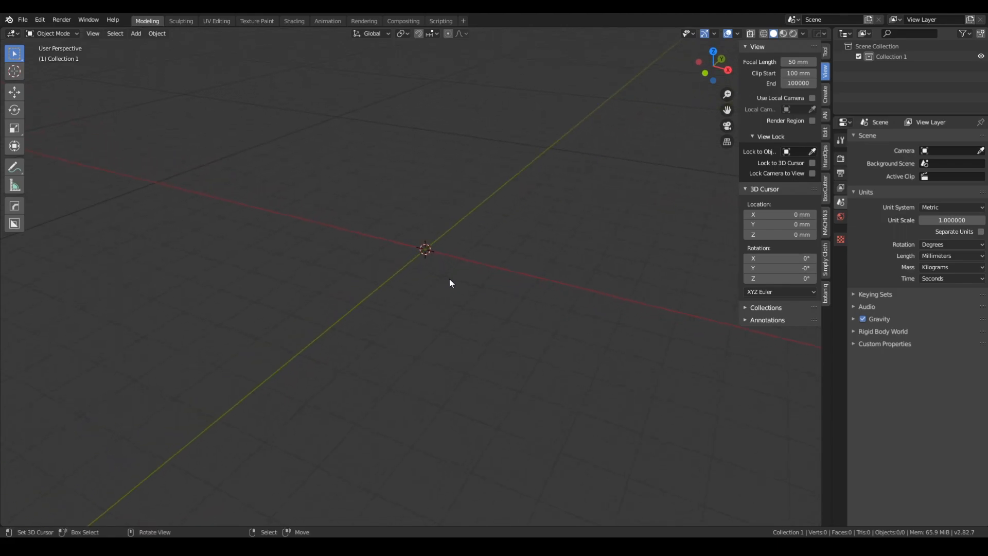
mouse_move(452, 227)
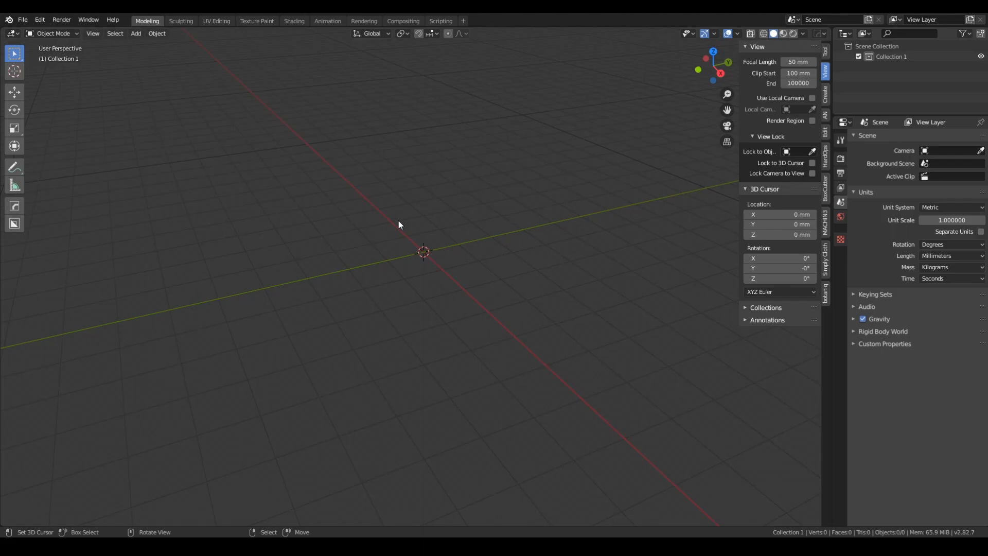
Show the Add > Mesh primitives list in the empty millimetre-unit scene
click(135, 33)
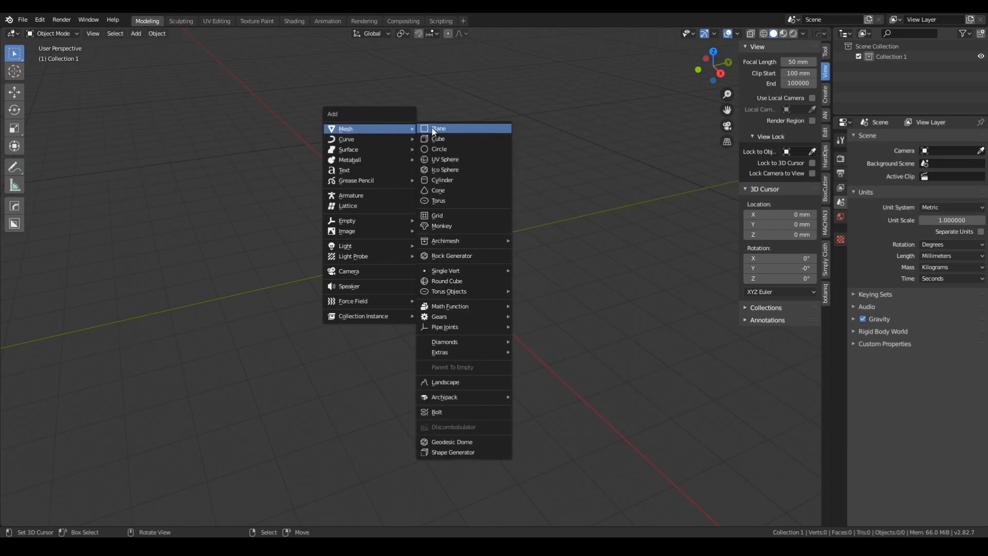
Add a plane rotated 90° on X, inset its face and extrude it 286 mm inward
click(438, 128)
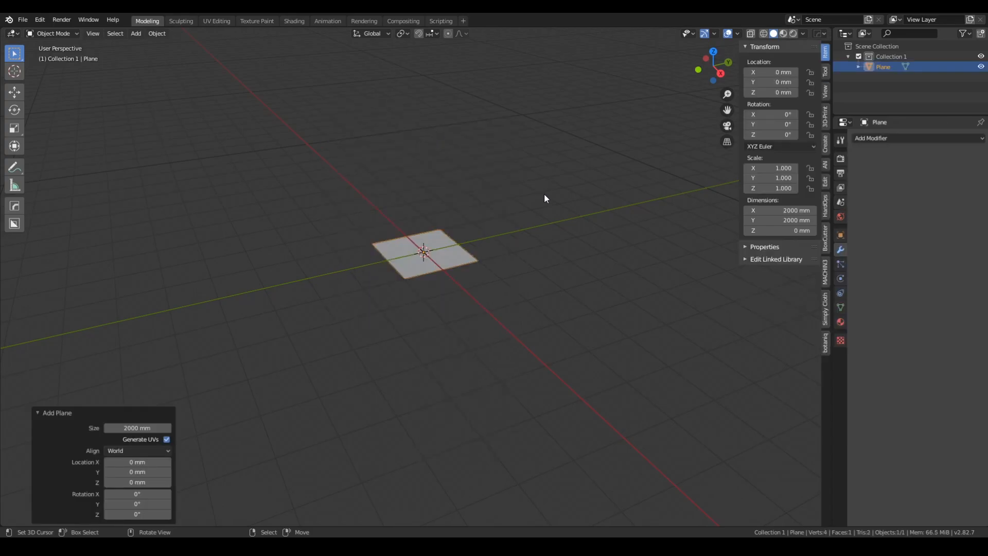
key(r)
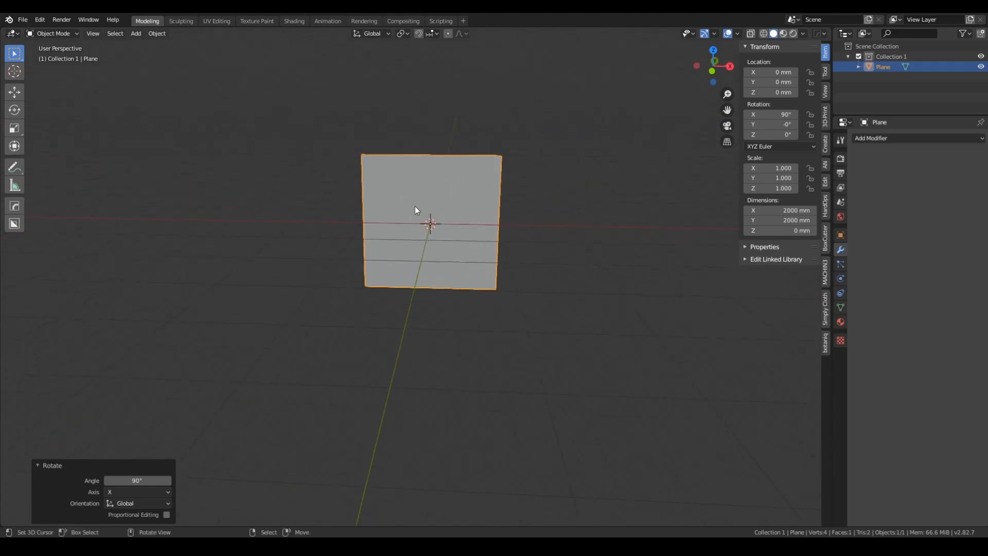
key(Tab)
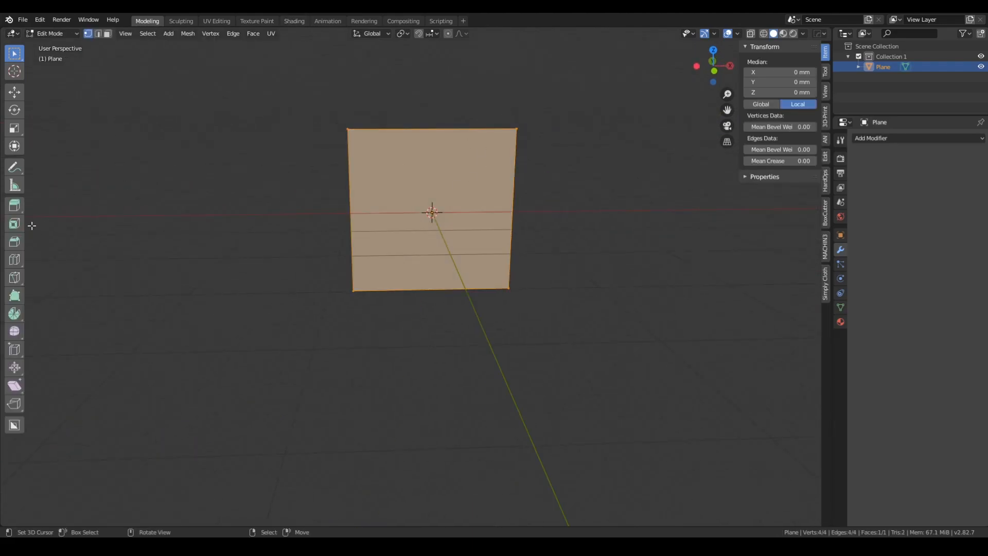
click(14, 223)
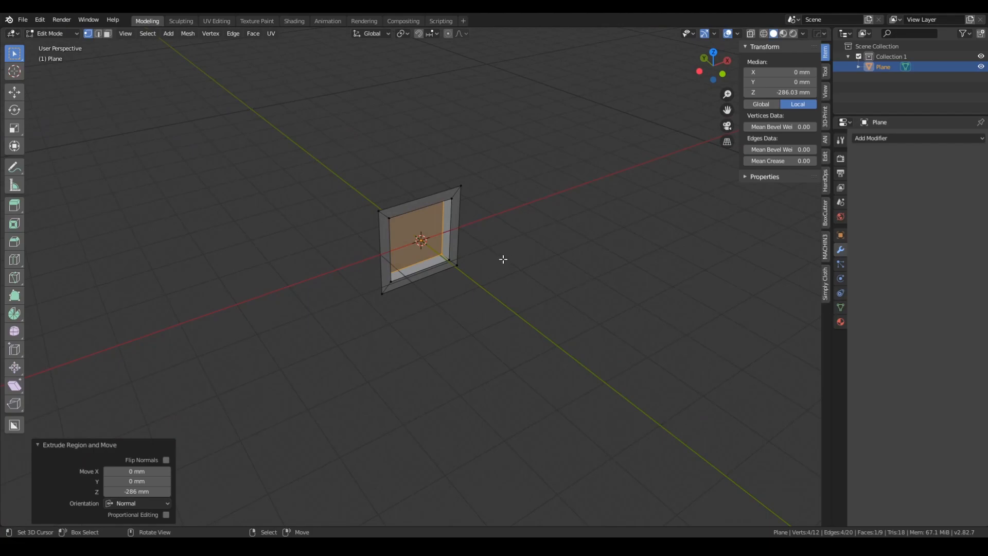
key(Tab)
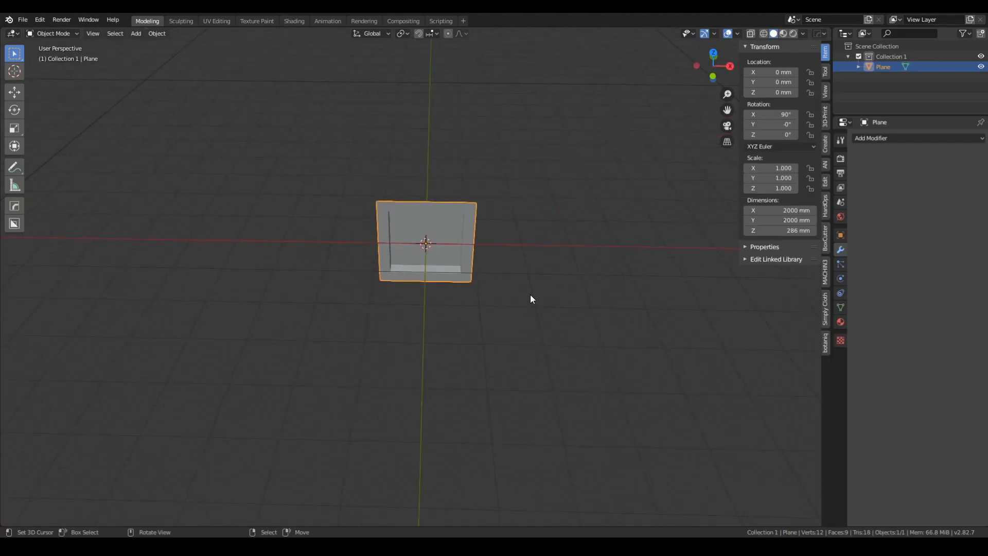
Add a Plain Axes empty at the origin and reselect the plane
drag(532, 298, 452, 263)
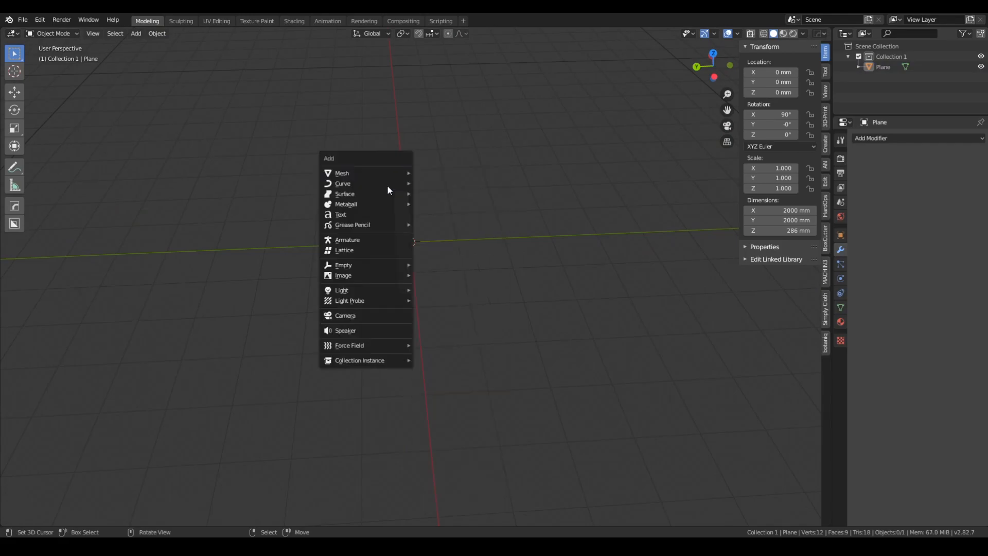
click(343, 264)
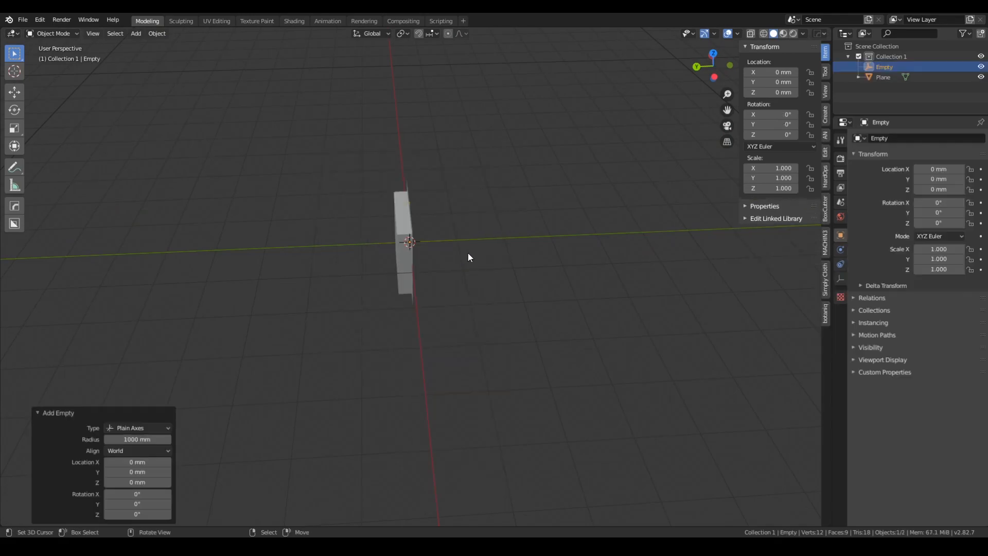
drag(468, 257, 473, 179)
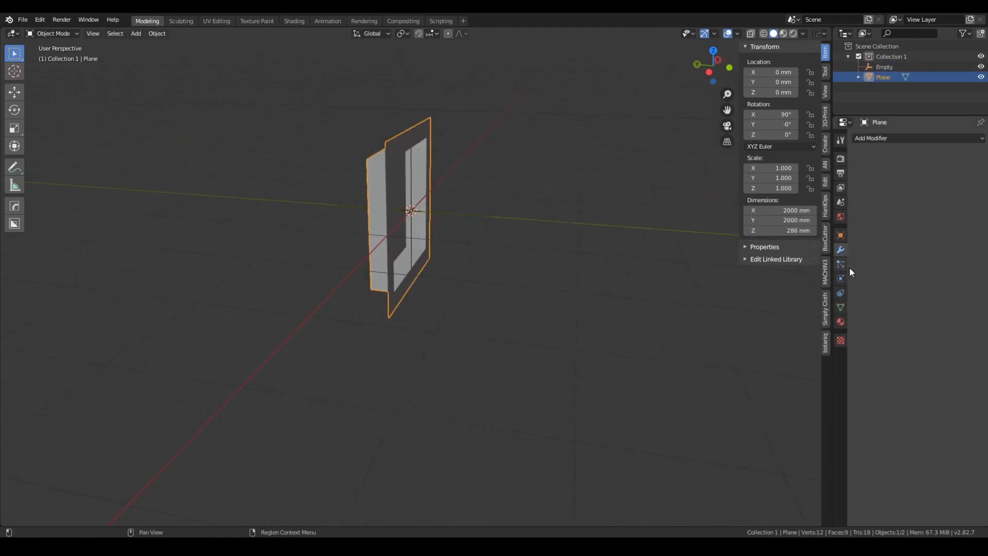
Give the plane an Array modifier with Count 6, then select the empty
click(841, 249)
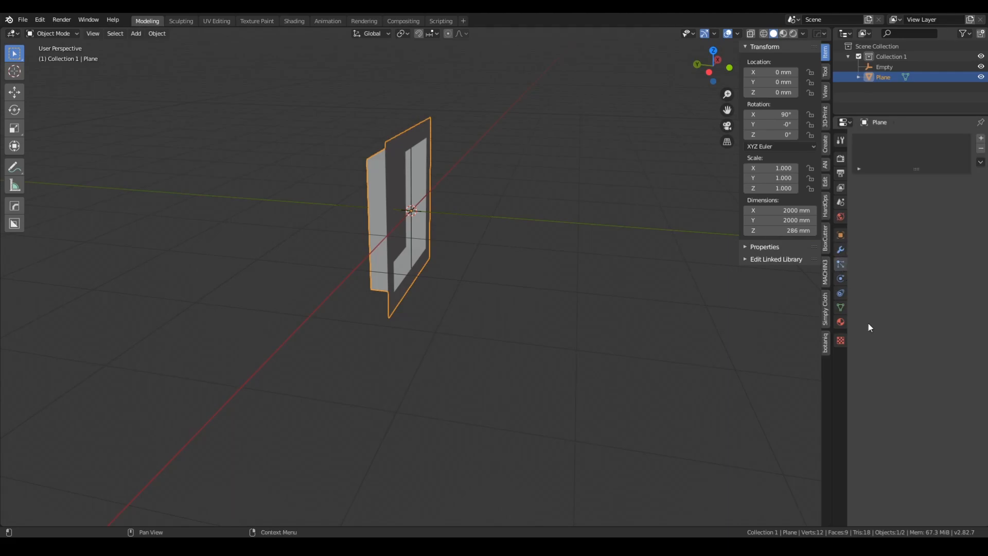
click(841, 249)
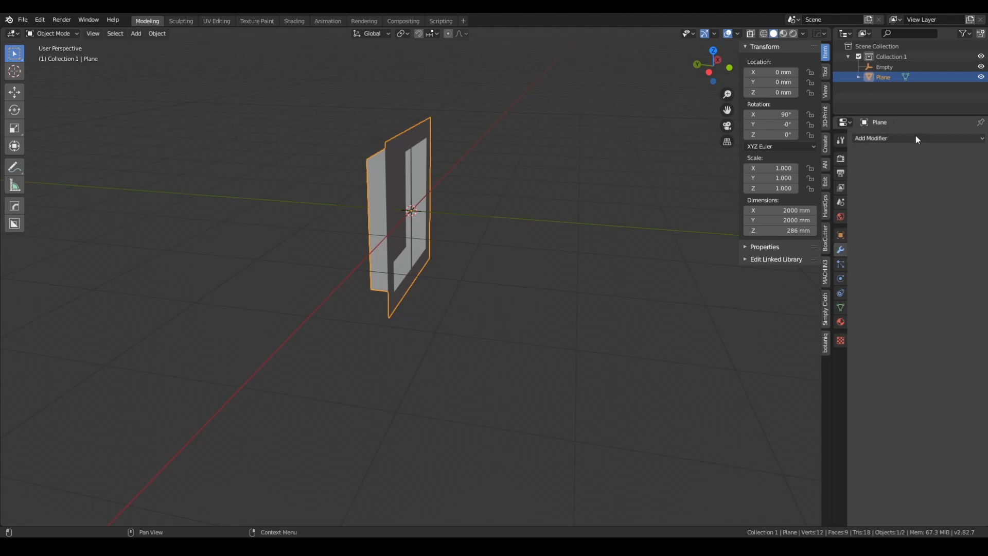
click(895, 138)
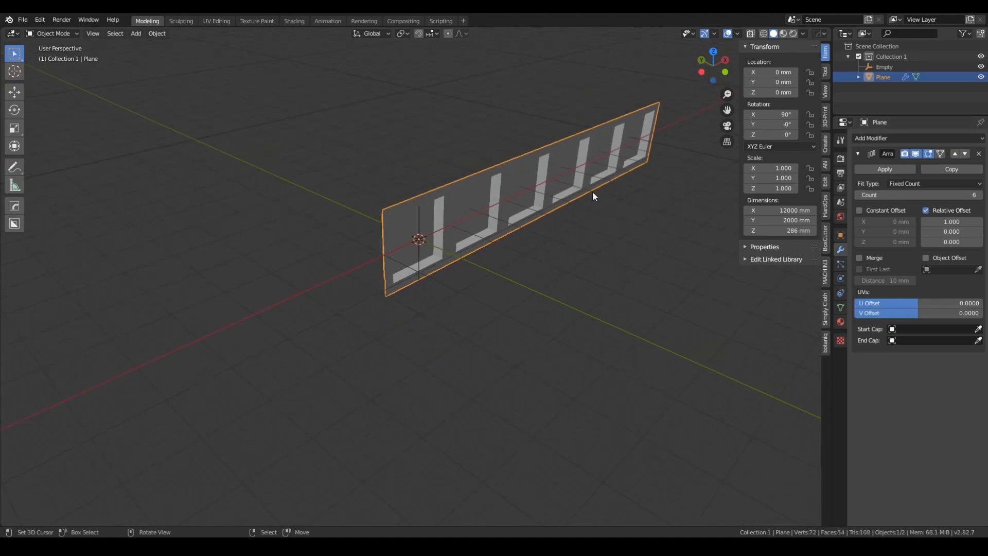
click(885, 67)
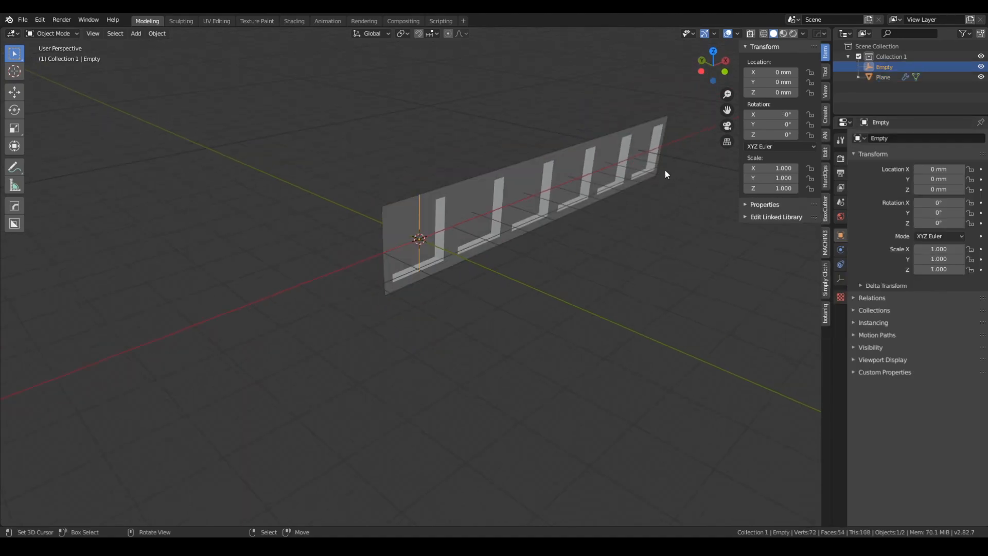
mouse_move(414, 211)
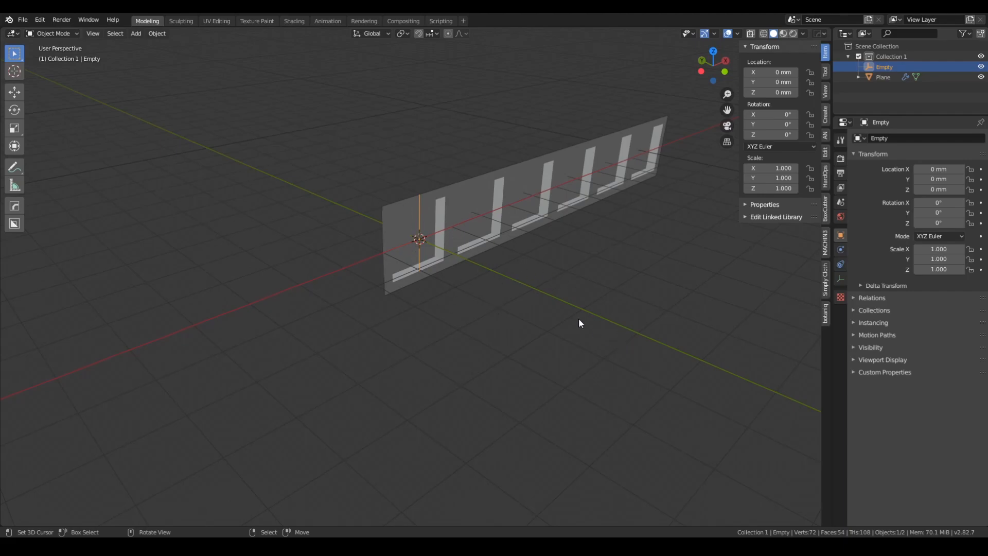
Switch the plane's array from Relative Offset to Object Offset using the Empty
click(882, 77)
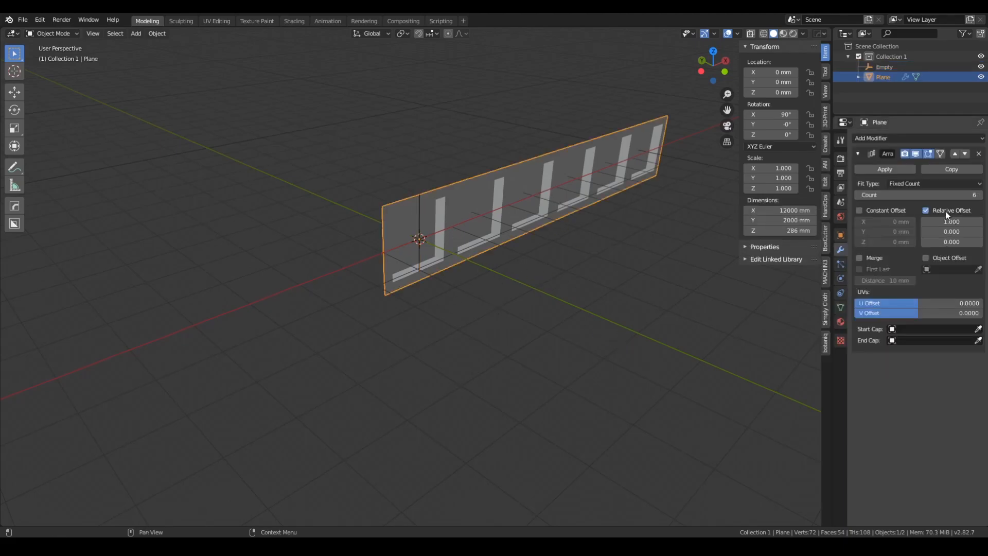
click(927, 210)
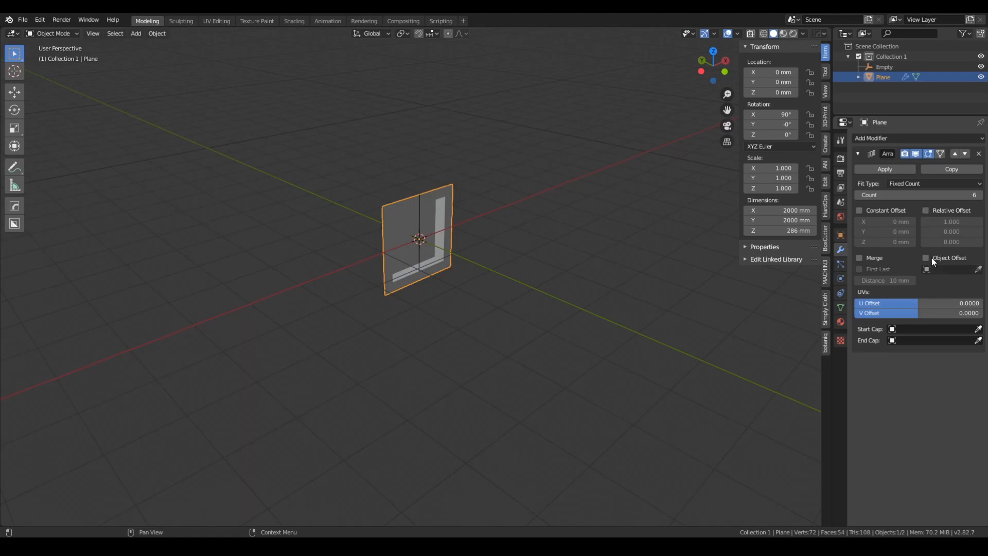
click(925, 257)
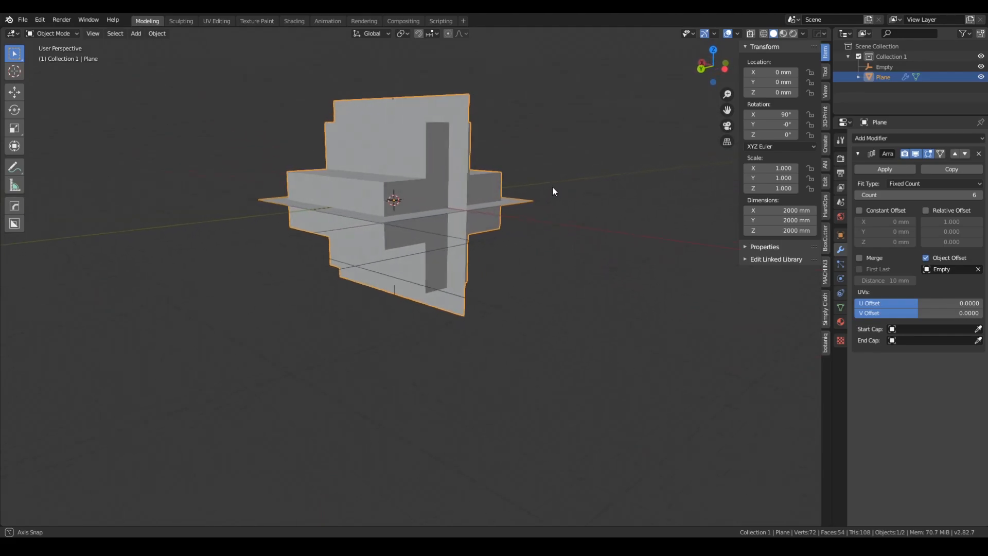
drag(554, 191, 443, 176)
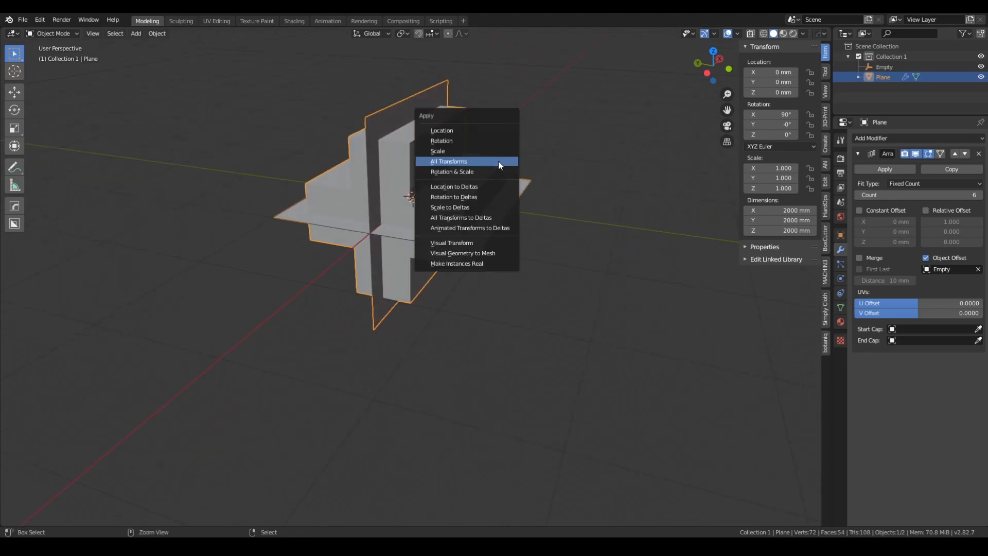
mouse_move(478, 174)
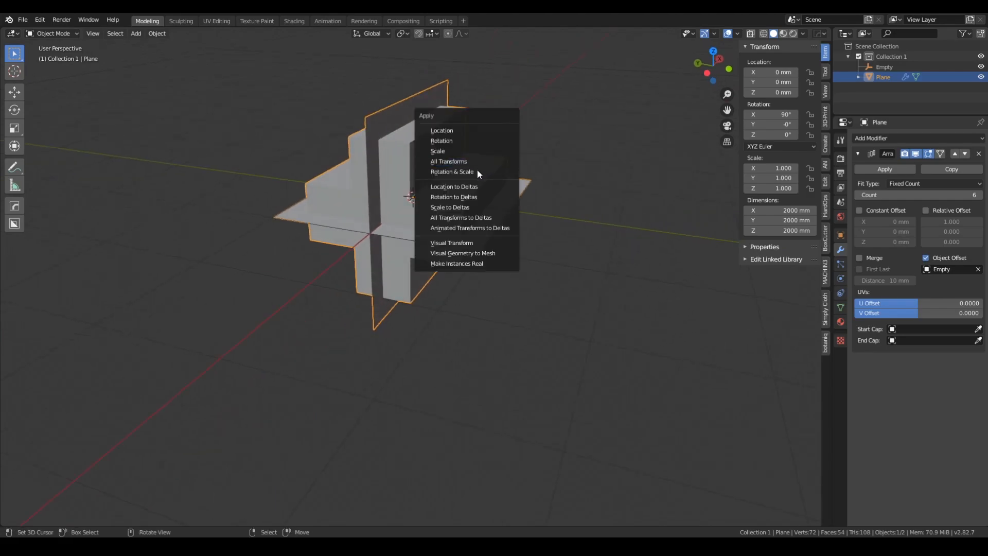
mouse_move(456, 165)
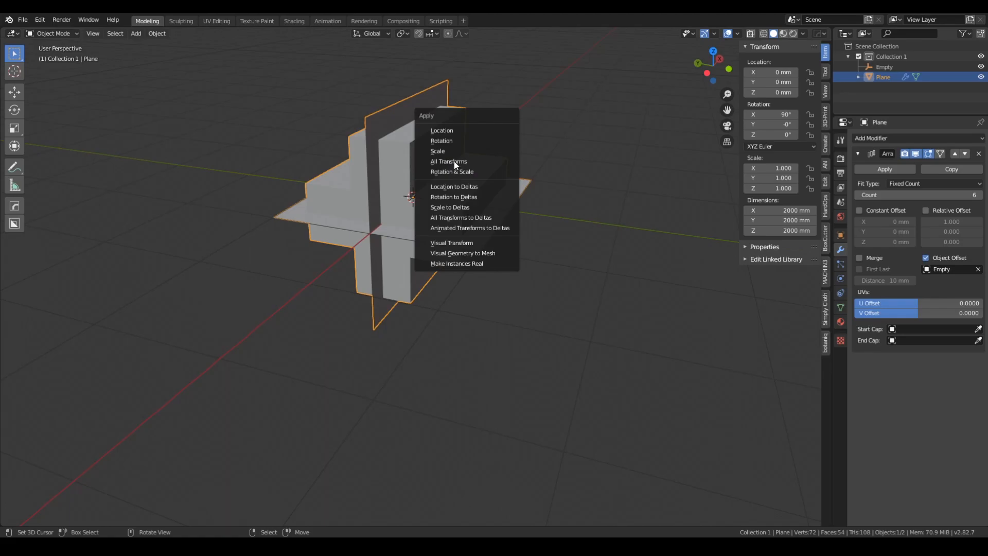
mouse_move(451, 148)
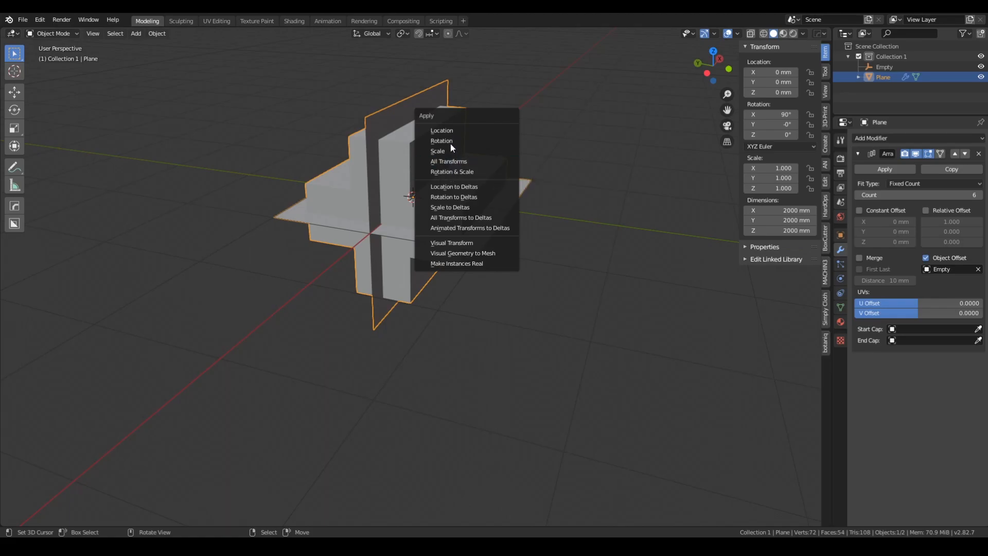
mouse_move(467, 172)
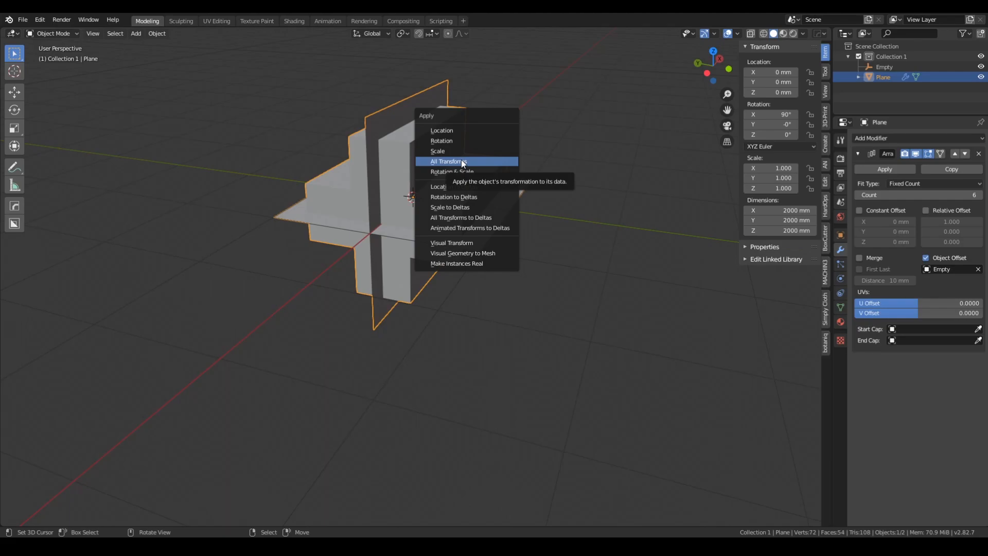
mouse_move(460, 138)
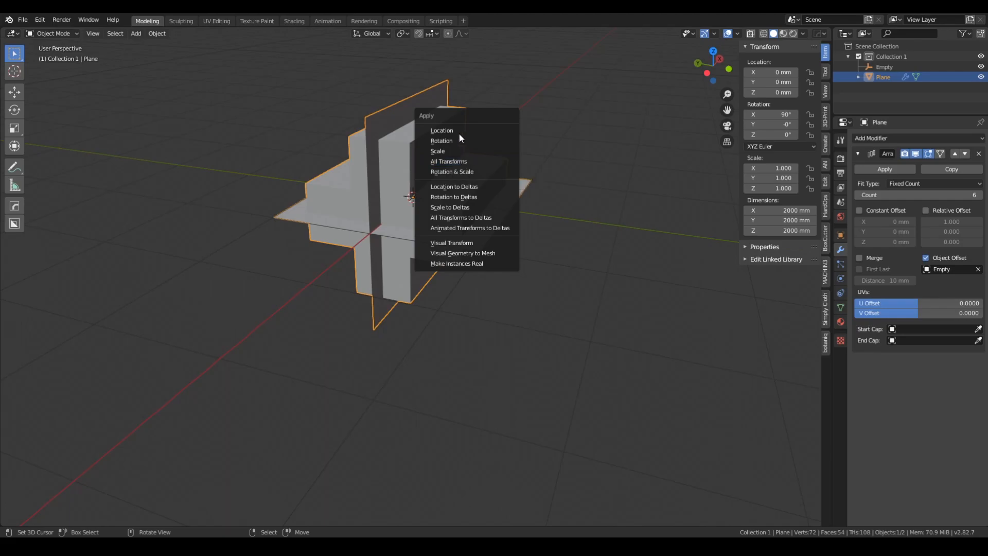
mouse_move(442, 130)
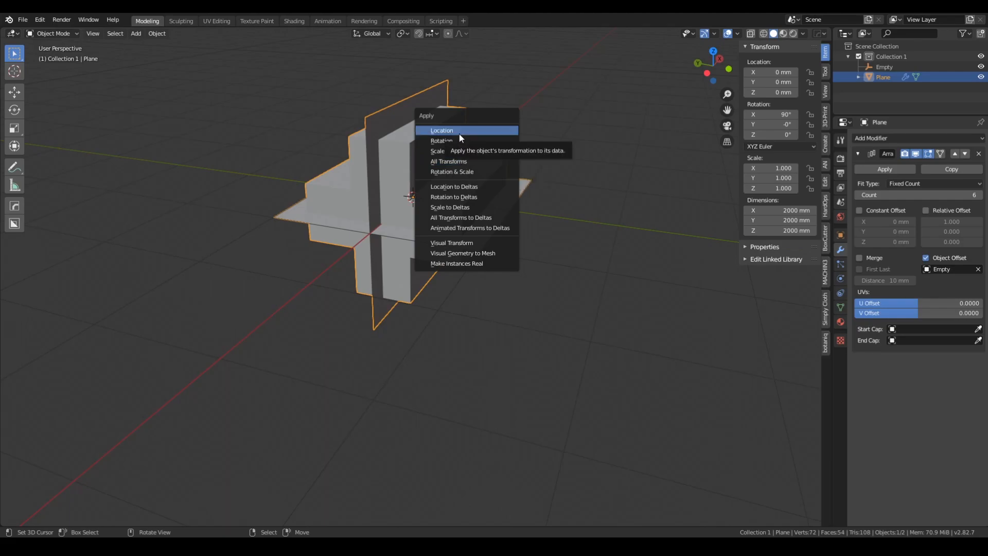
Apply Rotation & Scale to the selected plane with Ctrl+A
click(442, 130)
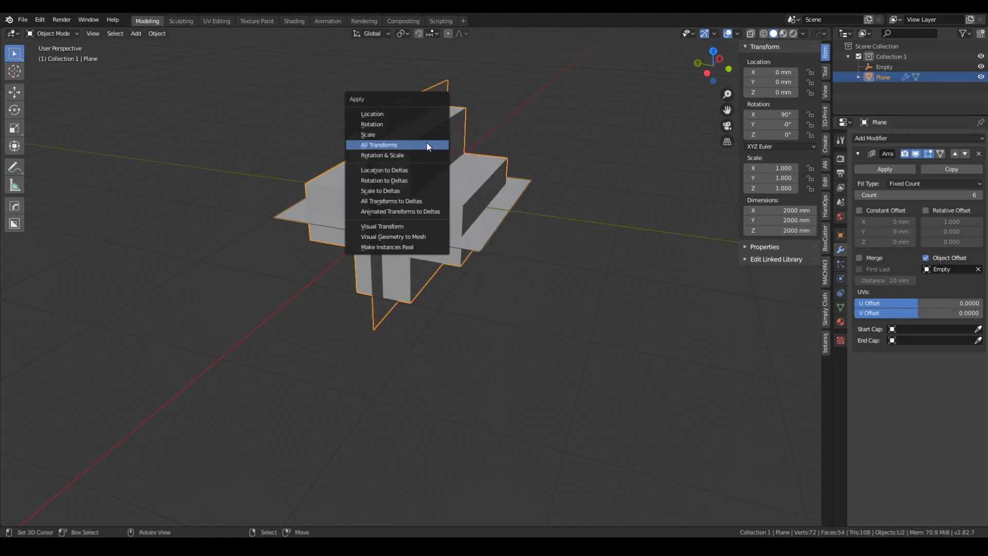
click(379, 144)
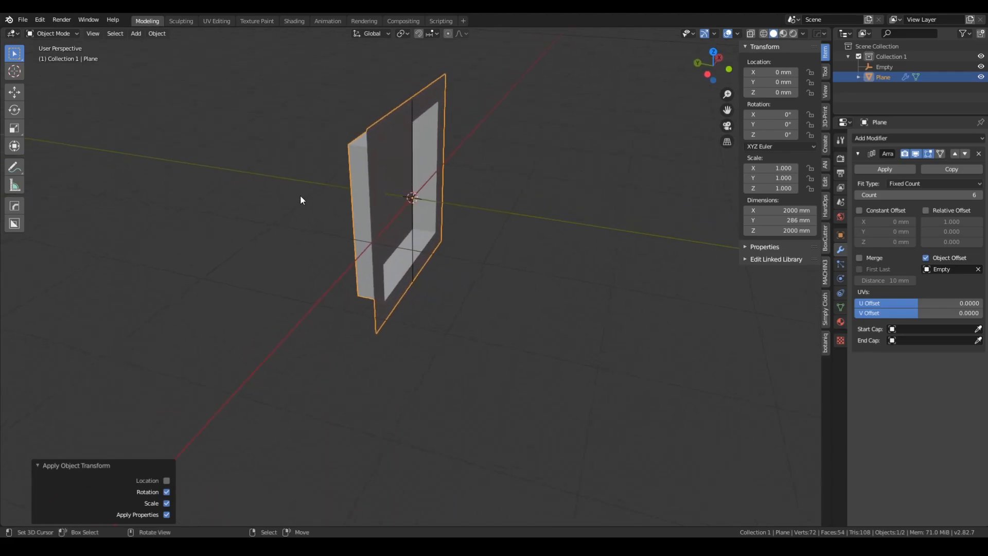
drag(301, 200, 690, 126)
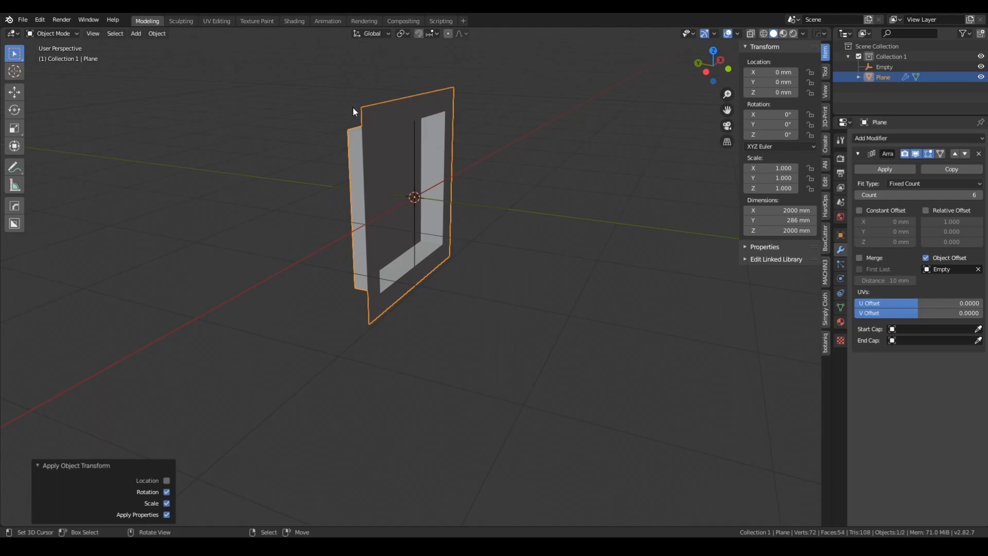
mouse_move(415, 166)
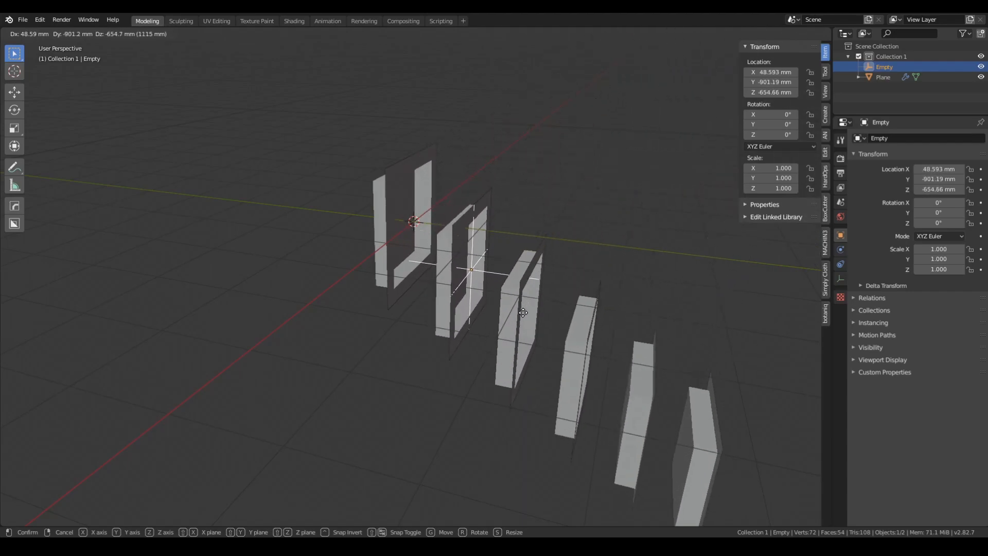
click(523, 313)
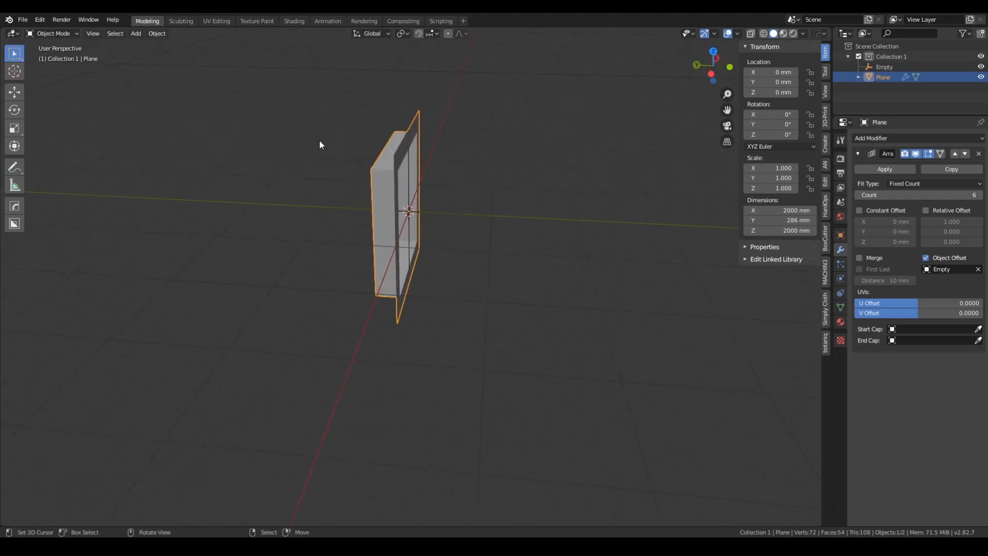
mouse_move(402, 231)
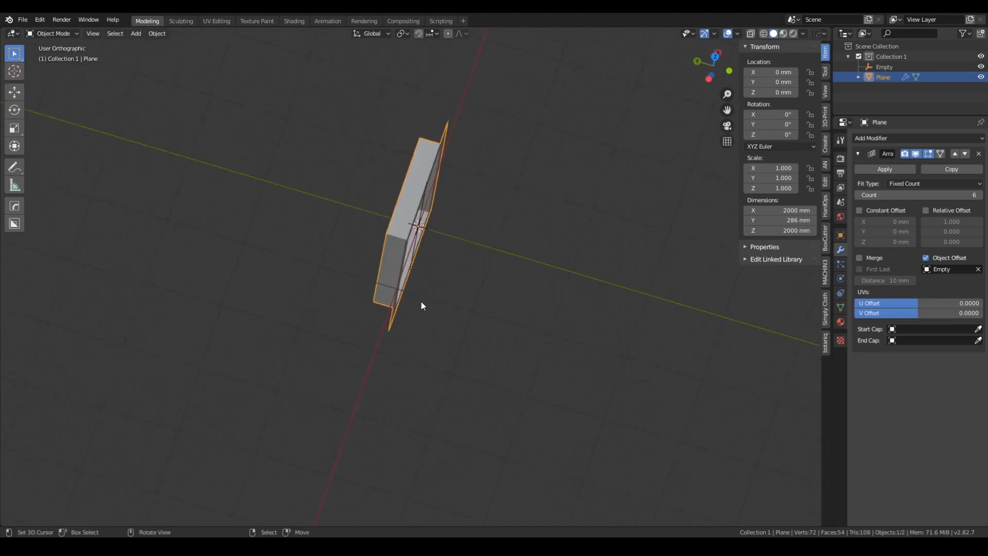
In top view, move the plane about 1595 mm along Y
key(7)
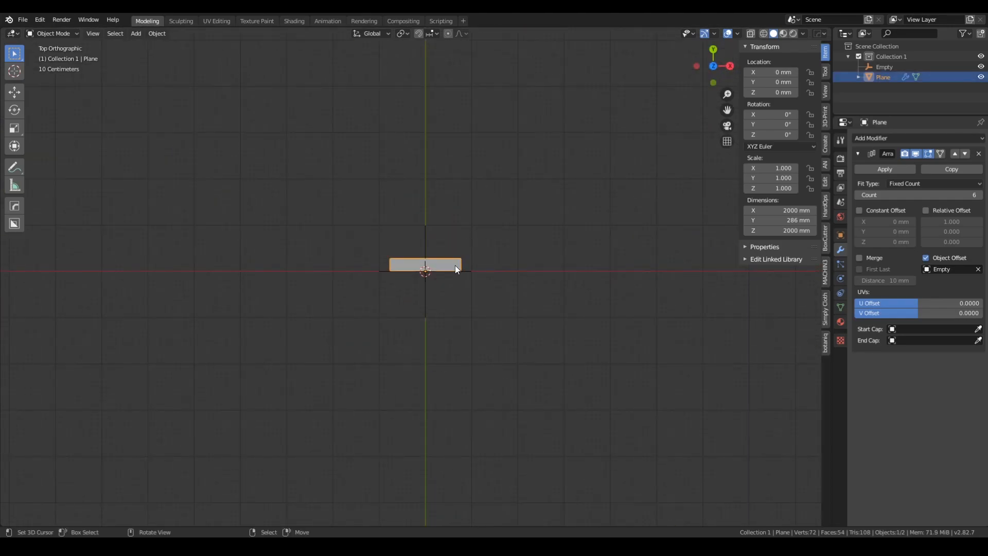
drag(424, 264, 424, 197)
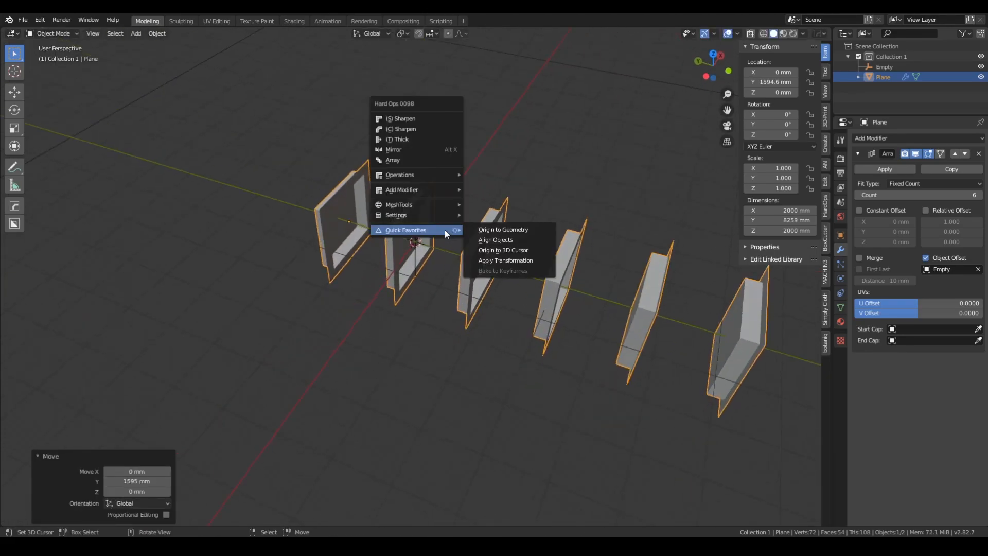
mouse_move(517, 250)
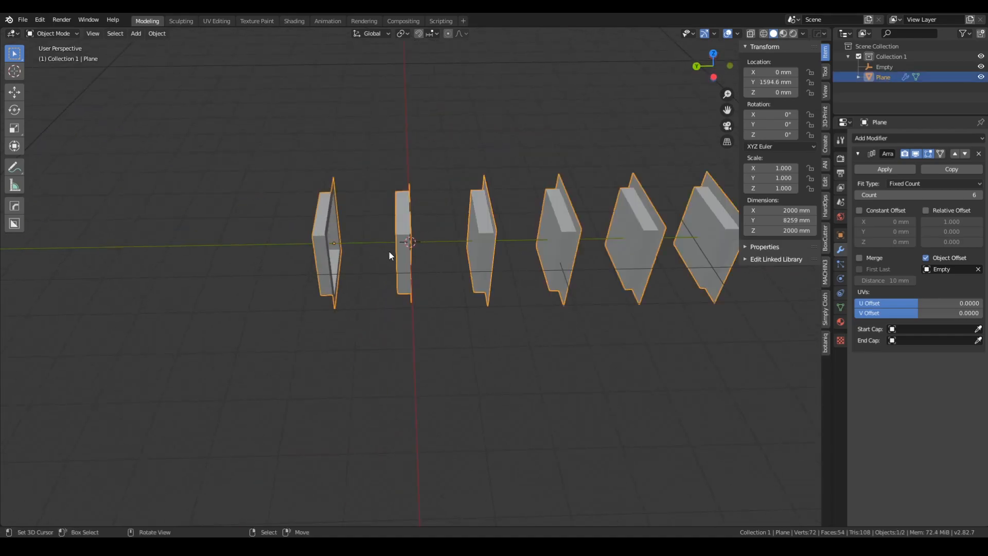
key(Tab)
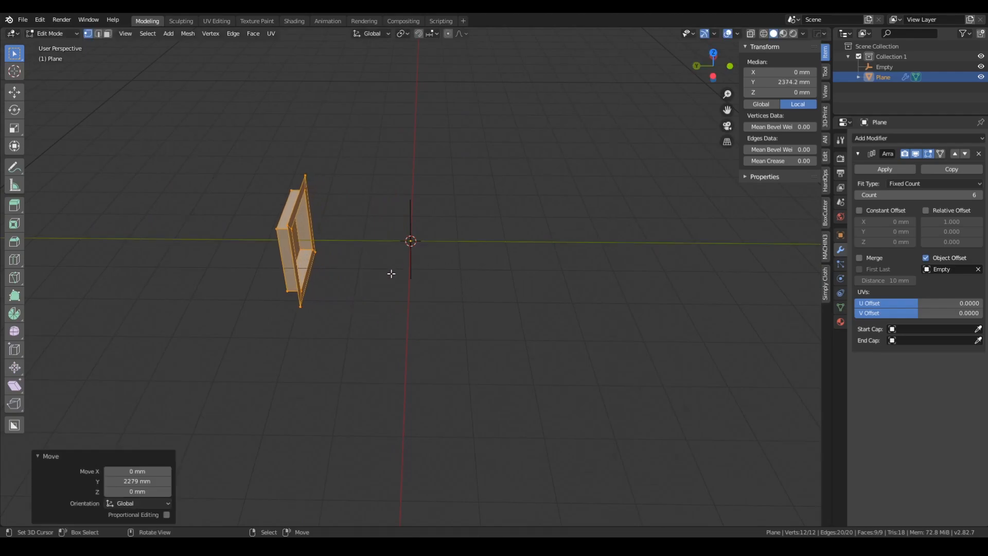
Offset the panel mesh about 2279 mm along Y and return to Object Mode
key(Tab)
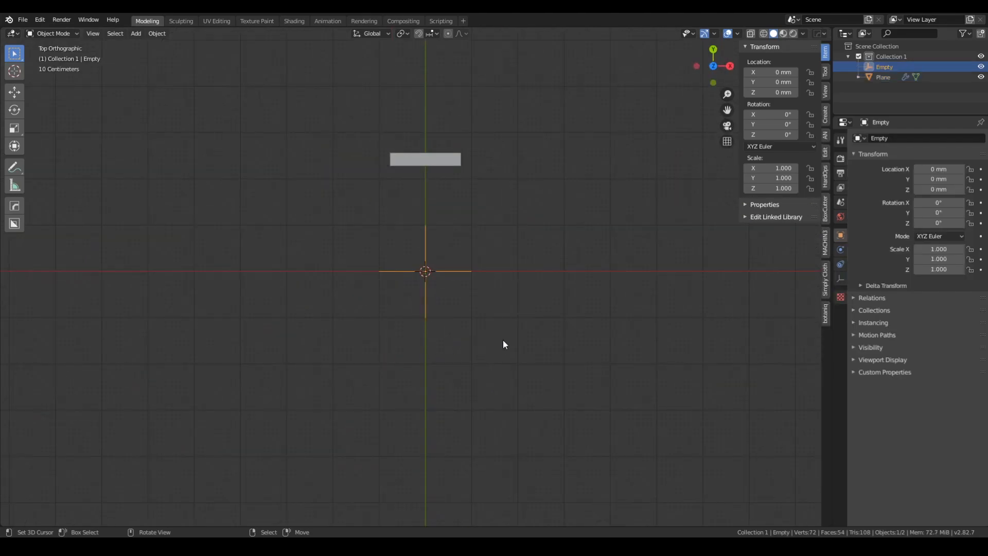
drag(504, 344, 485, 249)
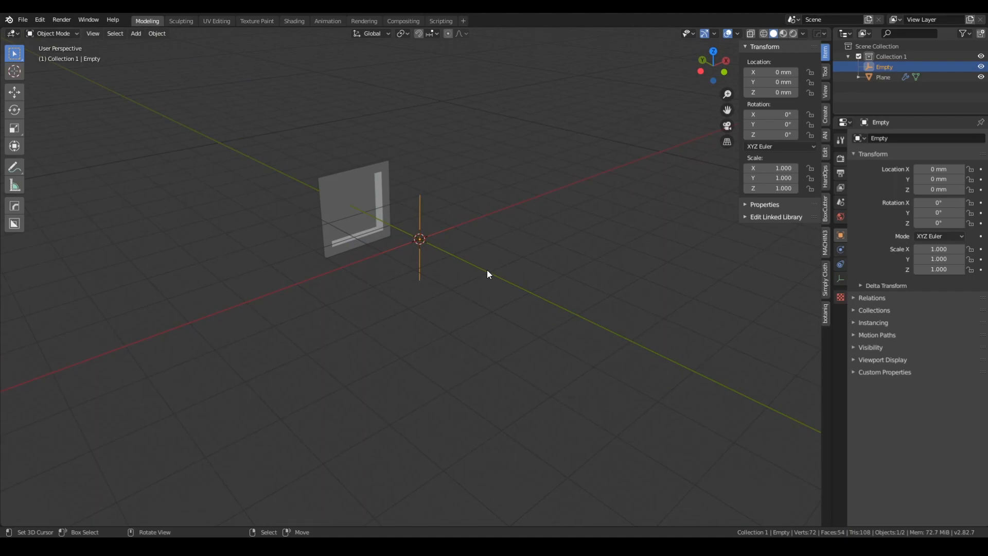
Rotate the Empty 60° around Z to ring the six panels around the origin
drag(489, 275, 438, 256)
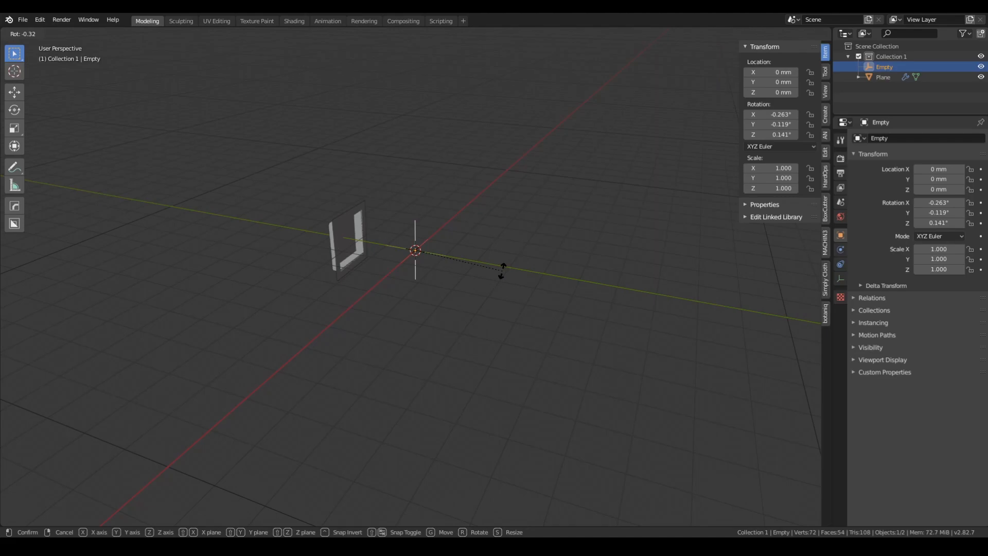
key(z)
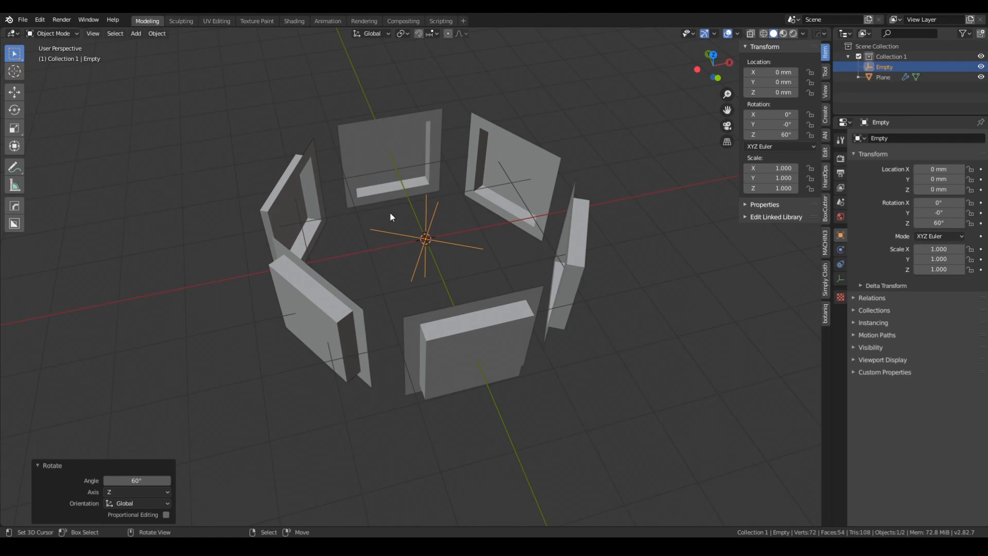
mouse_move(461, 191)
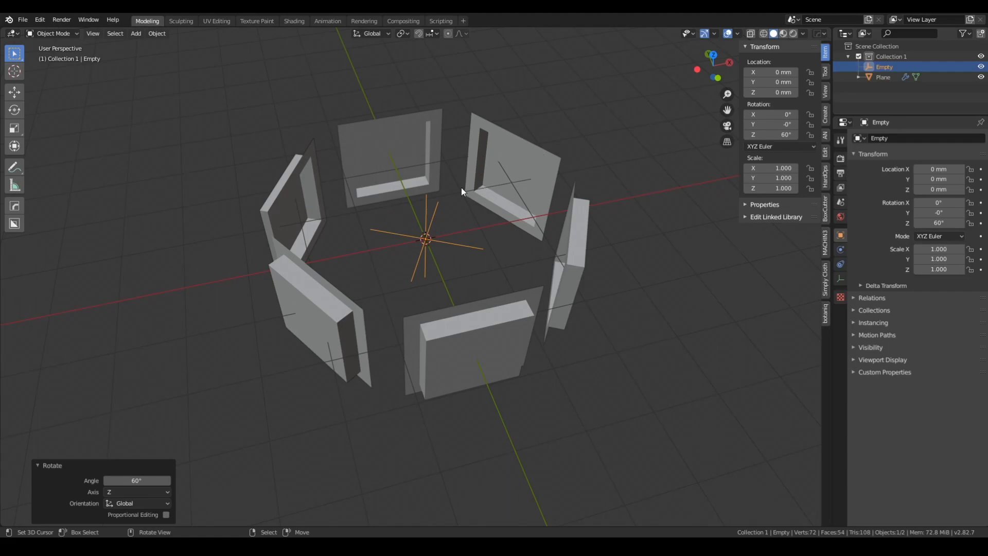
Rotate the plane's mesh 180° around X in Edit Mode so insets face outward
drag(460, 189, 444, 174)
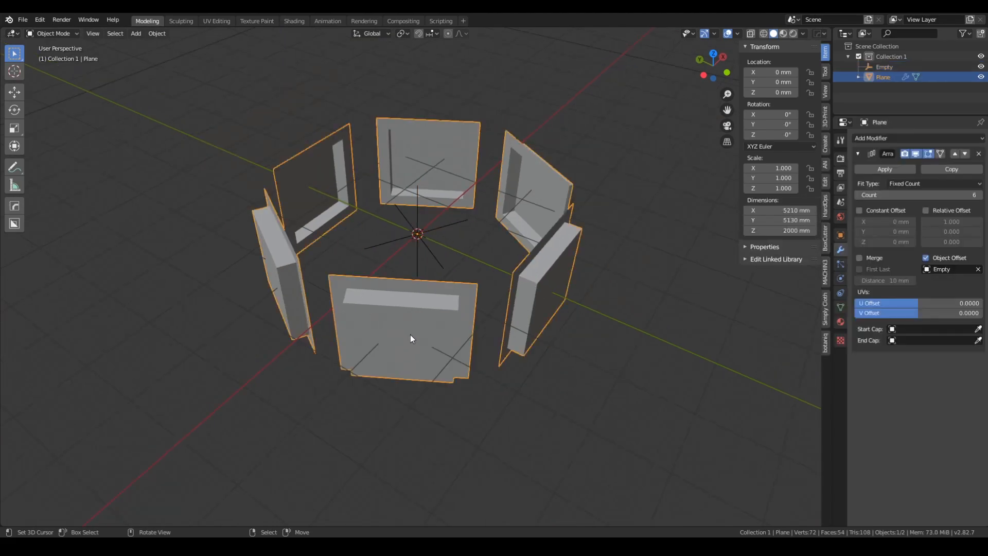
mouse_move(397, 298)
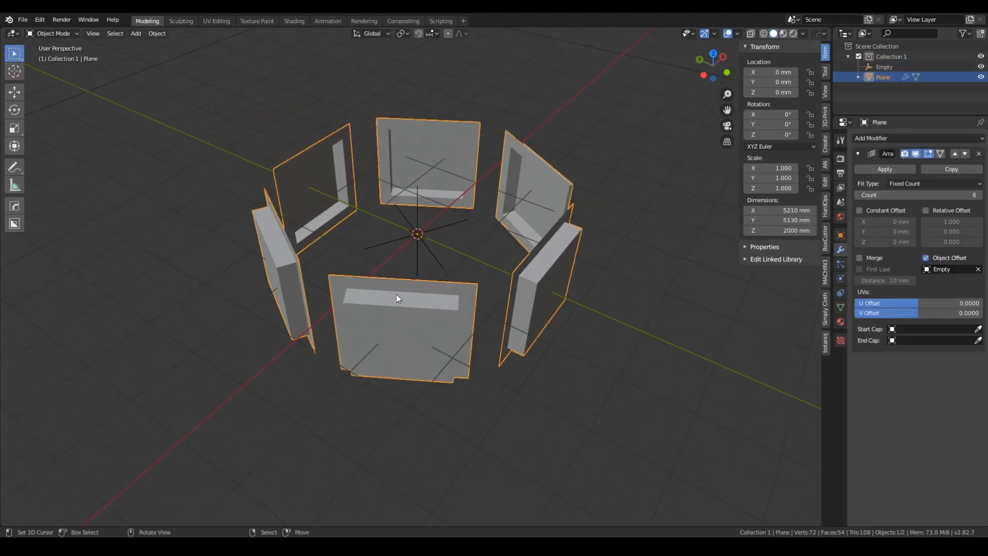
key(Tab)
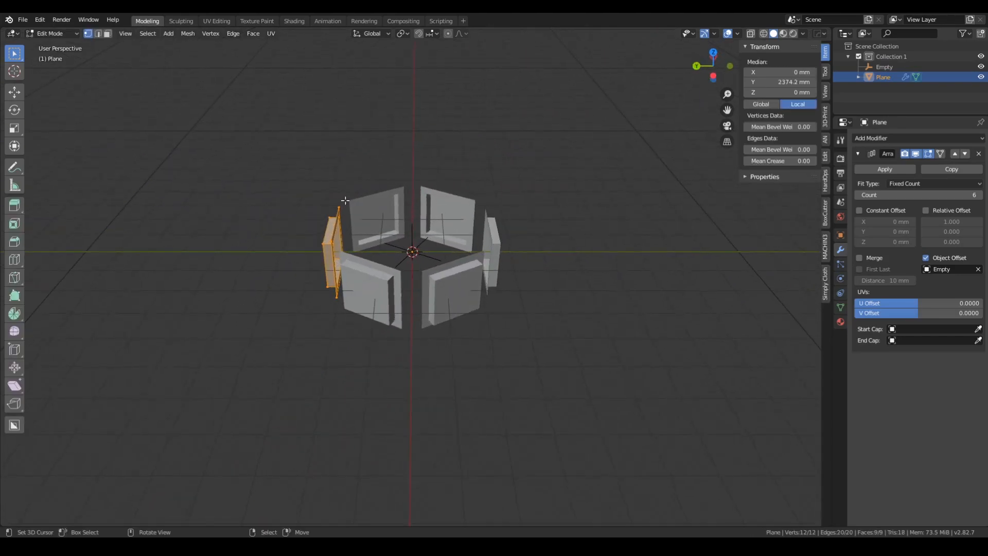
key(r)
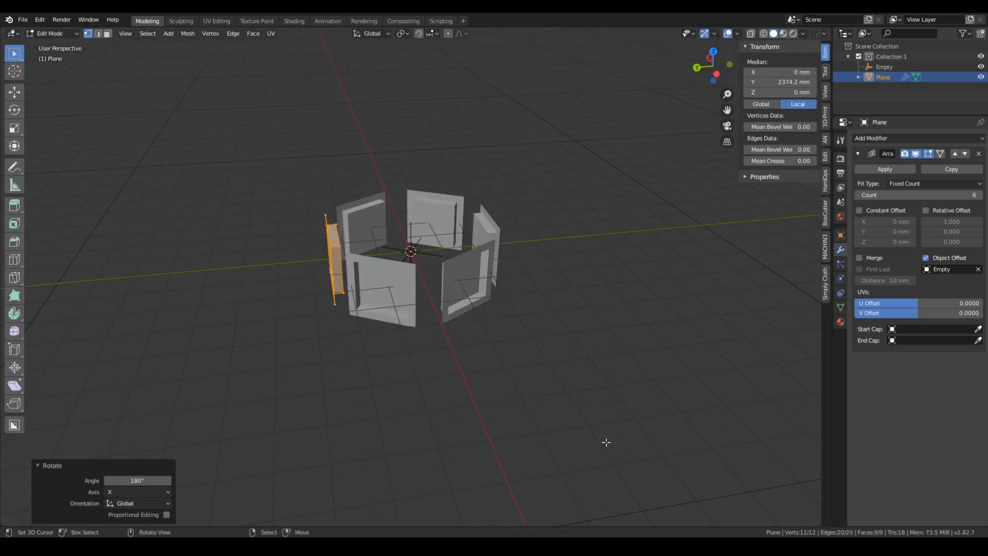
key(Tab)
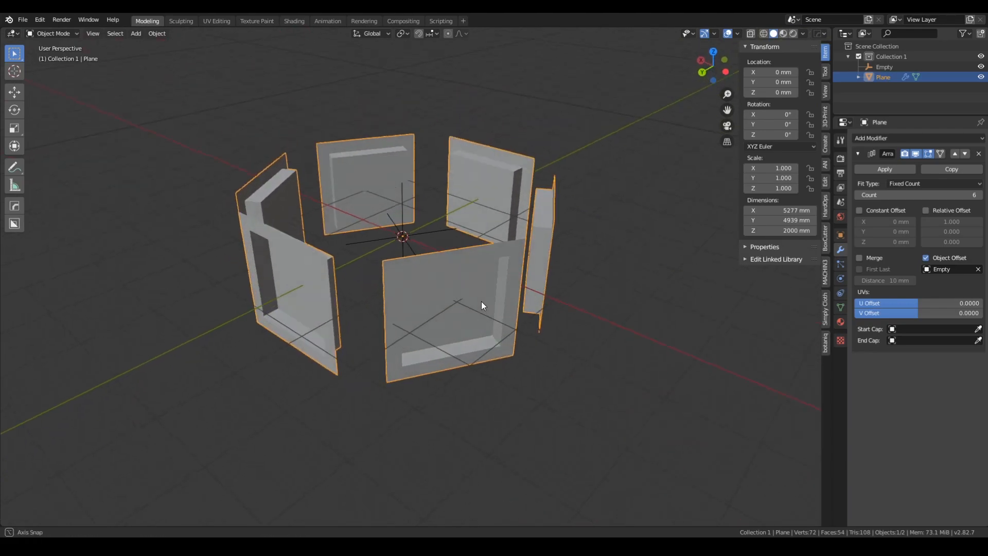
In Edit Mode, move the panel mesh about -491 mm along Y toward the origin
drag(483, 306, 380, 289)
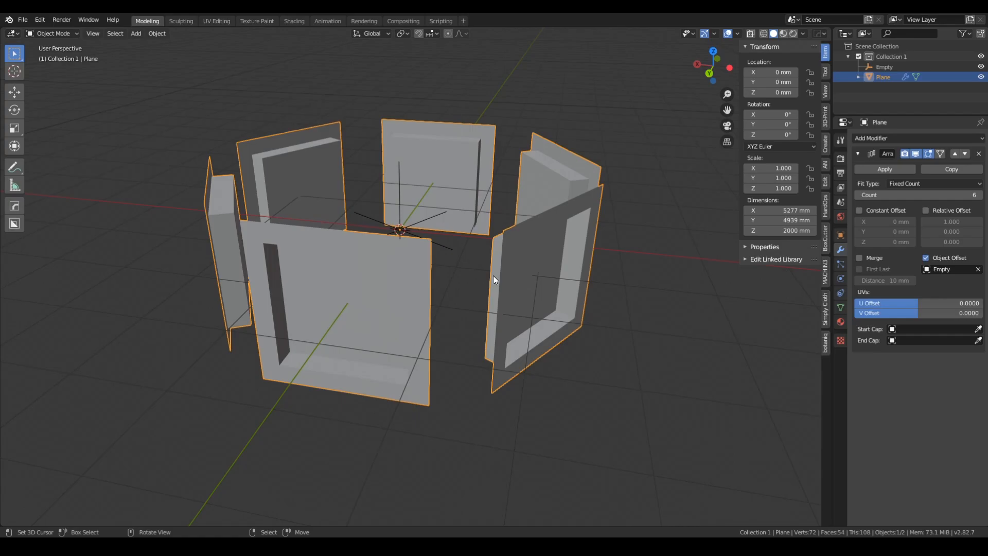
mouse_move(525, 317)
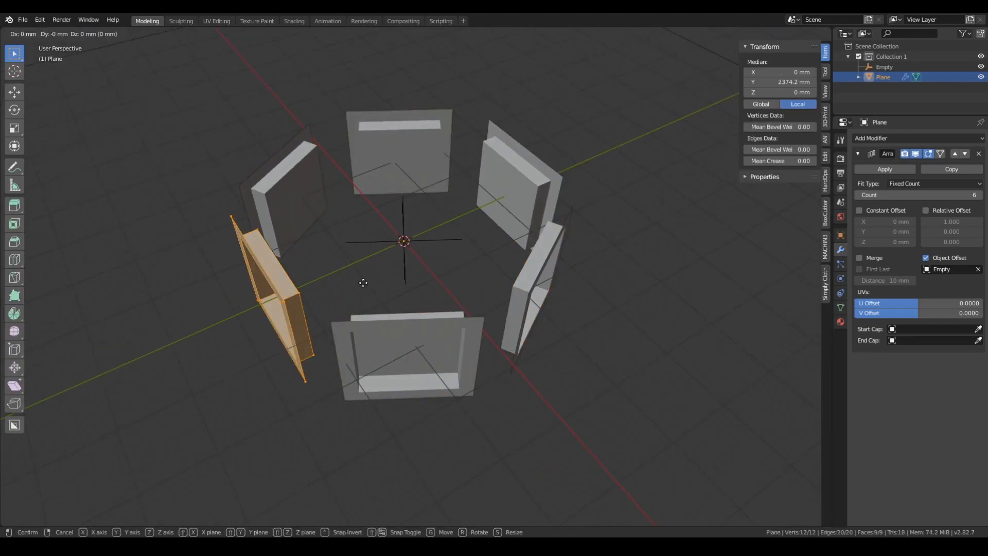
drag(363, 283, 388, 265)
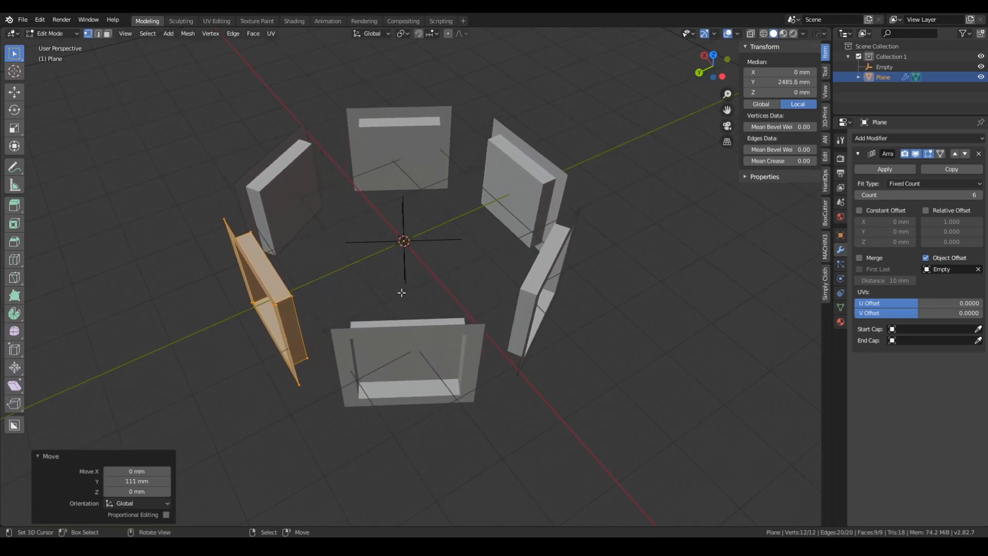
key(s)
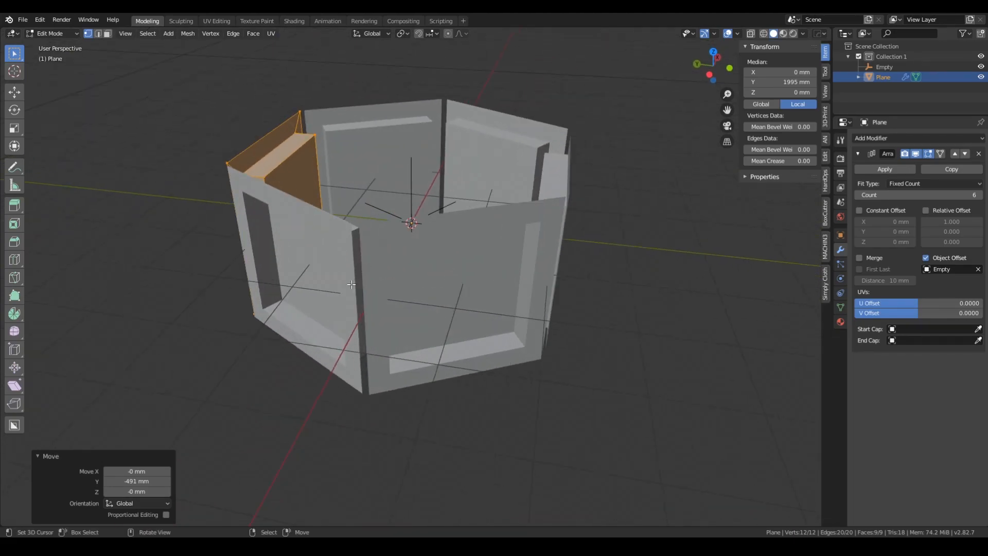
key(Tab)
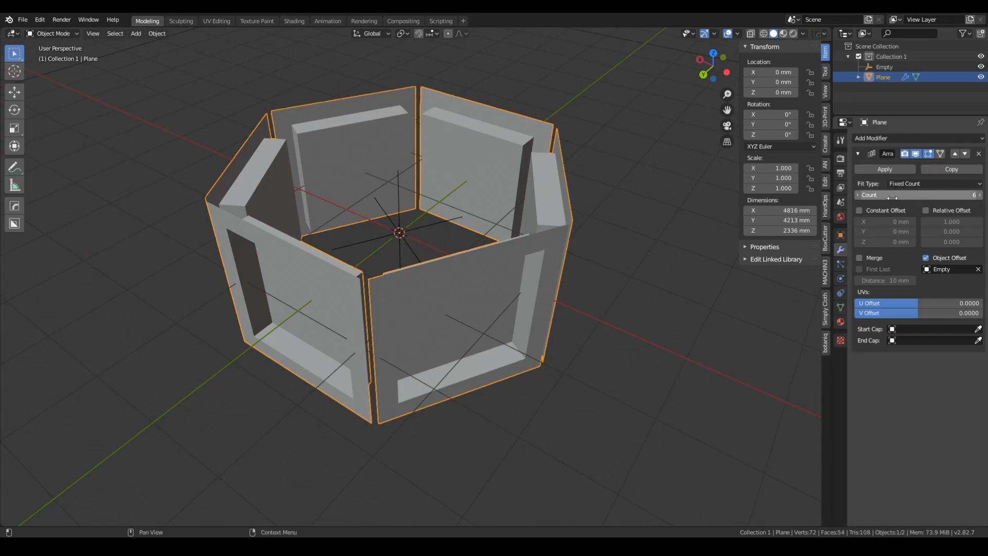
Give the Array modifier Count 6, a 60° Empty offset, and enable Merge and First Last
click(860, 258)
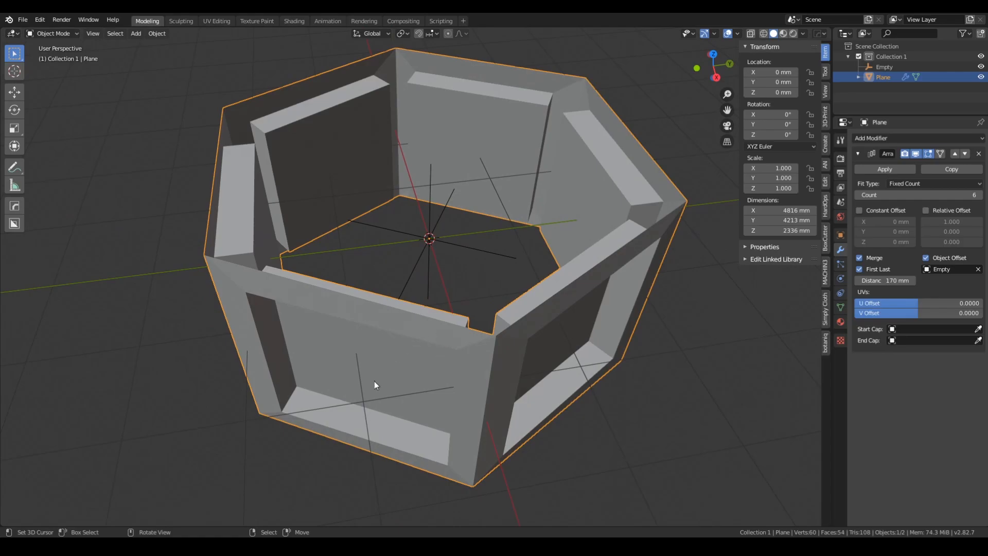
key(Tab)
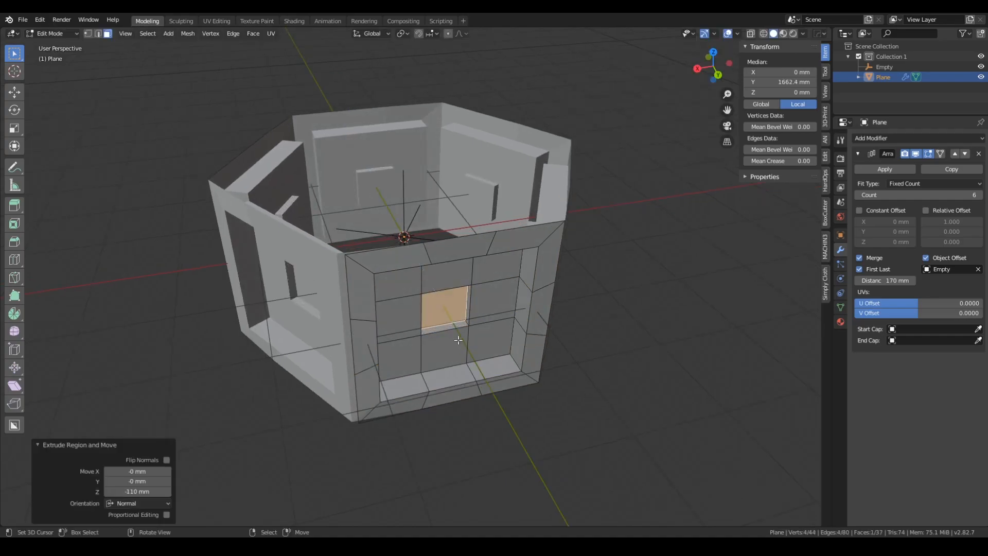
Delete the Empty and Array modifier, and add a Curve modifier to the Plane
key(Tab)
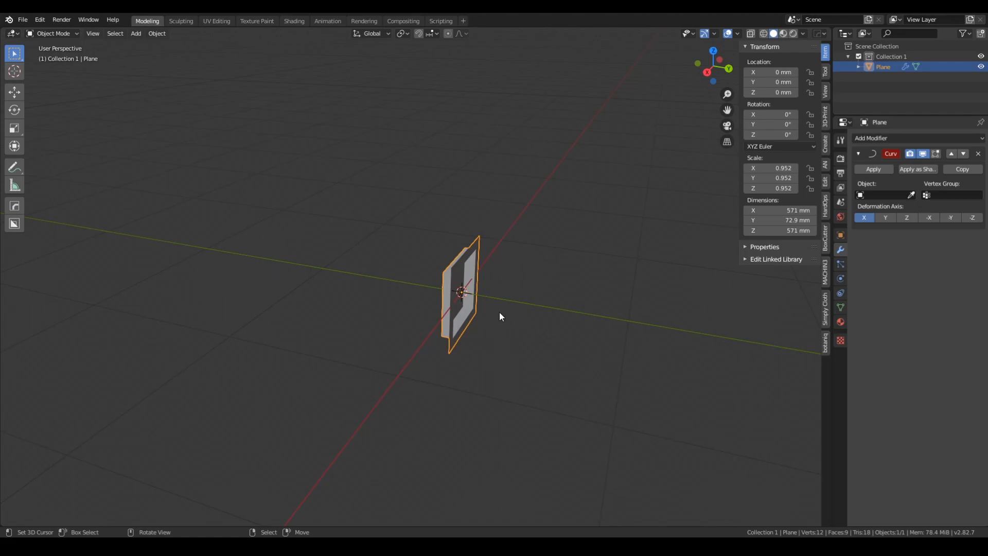
Add a Bezier circle at the origin and reselect the Plane in the Outliner
drag(500, 317, 365, 375)
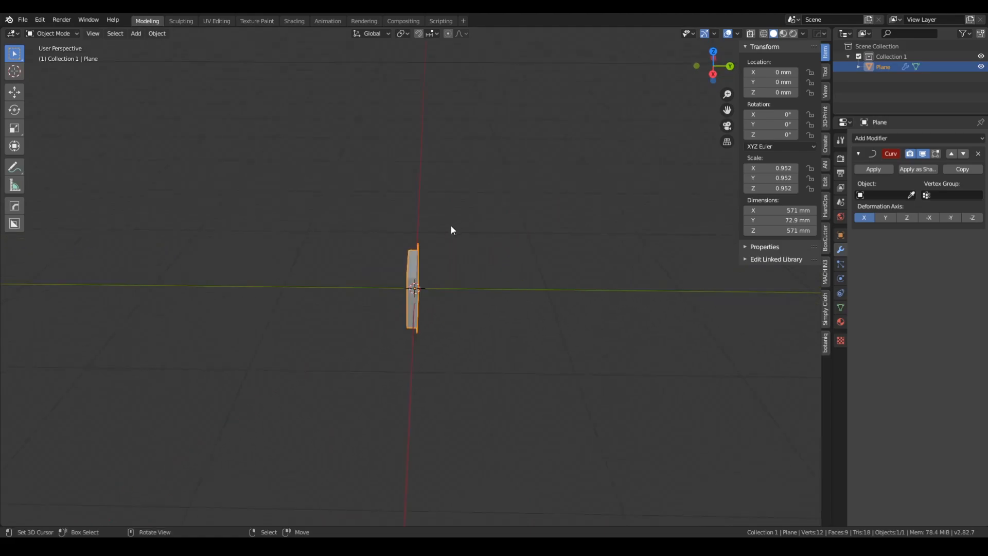
click(135, 34)
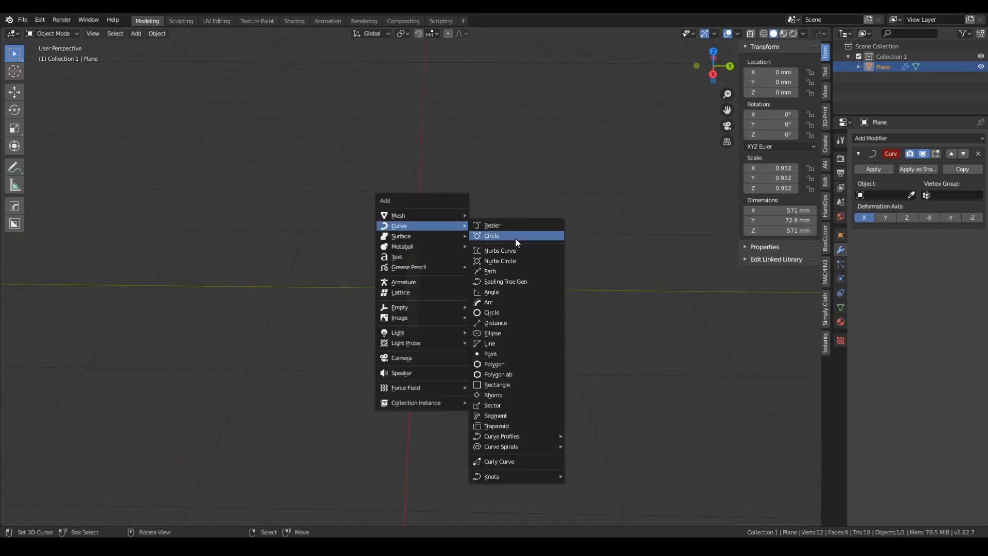
click(492, 235)
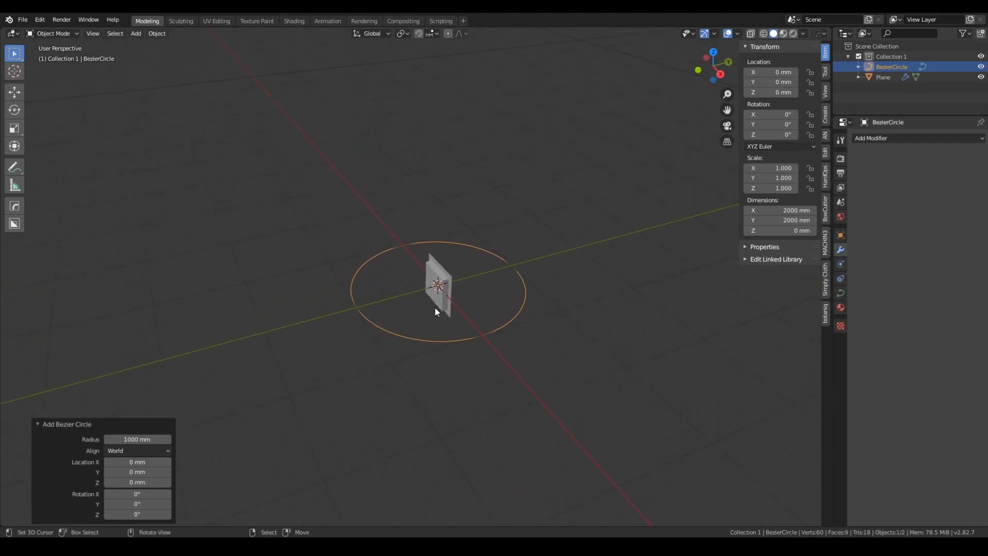
click(884, 76)
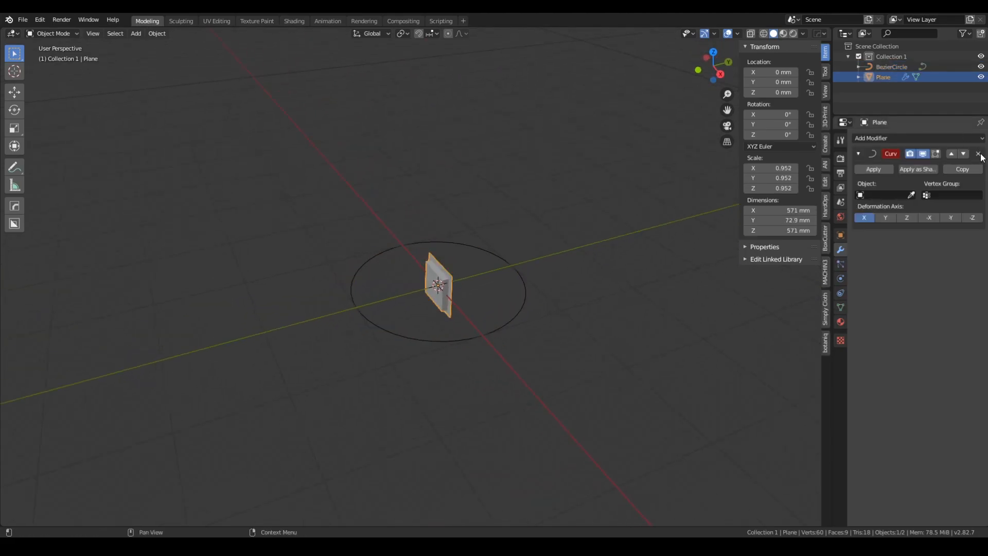
Replace the Curve modifier with an Array modifier set to Count 11
click(980, 154)
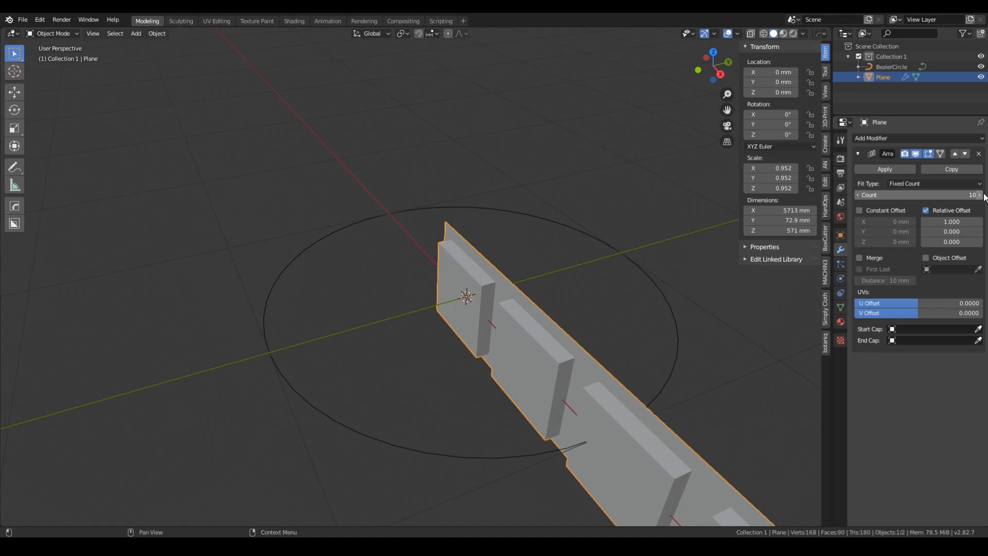
click(981, 194)
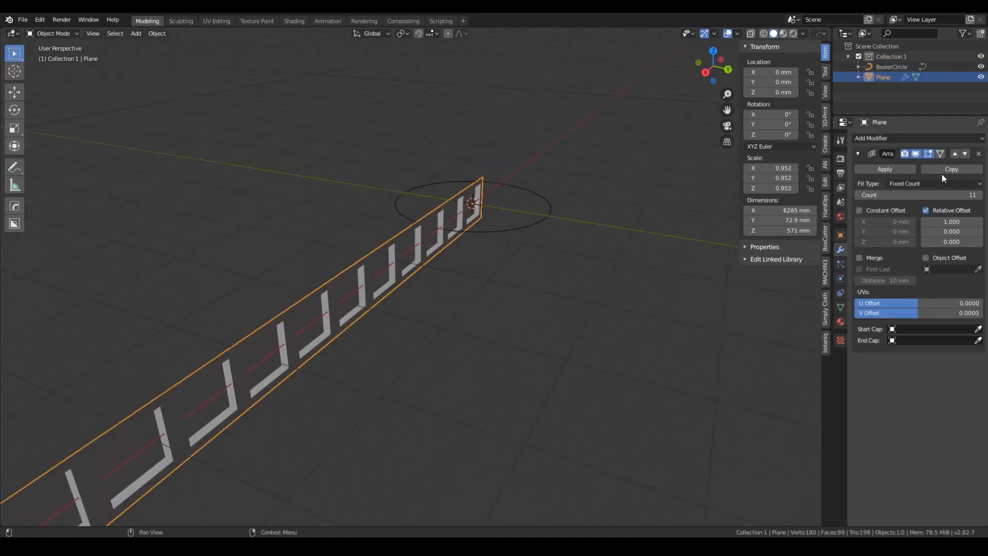
click(895, 138)
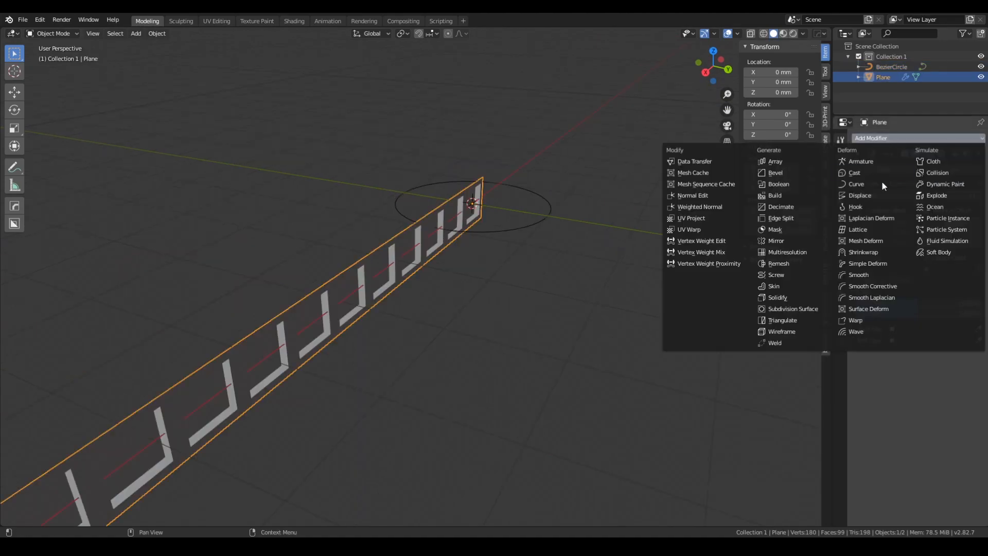
mouse_move(867, 187)
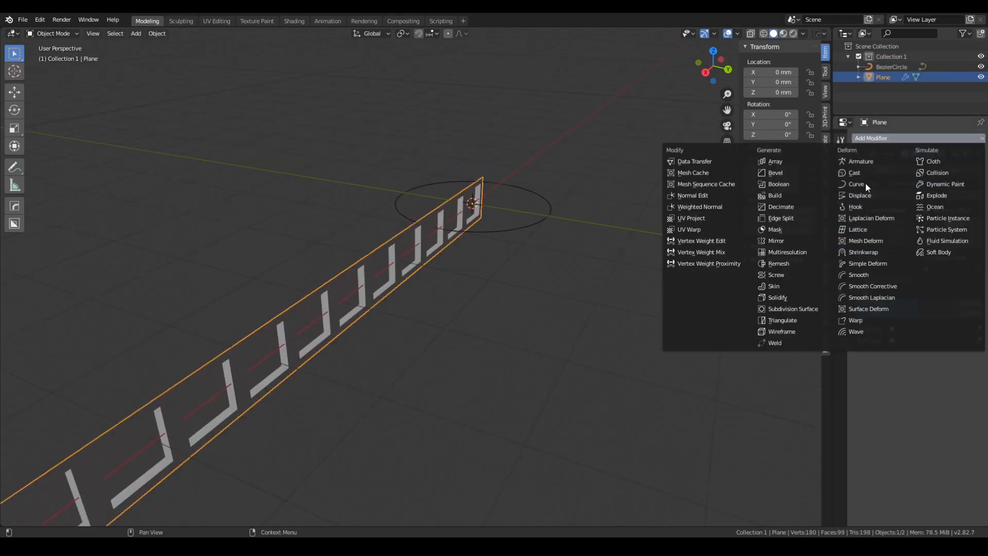
Add a Curve modifier using BezierCircle as its object, forming a ring about 2030 mm across
click(856, 184)
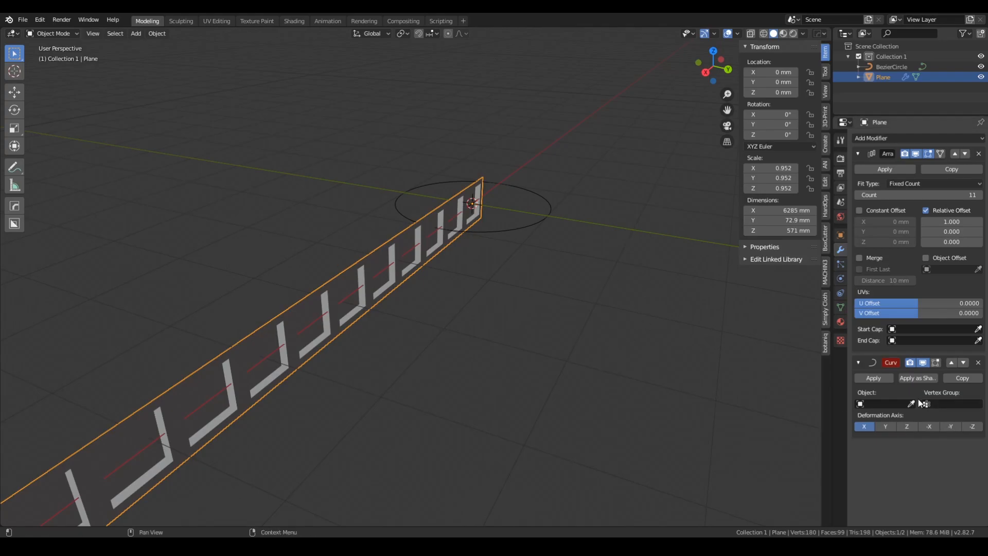
click(883, 404)
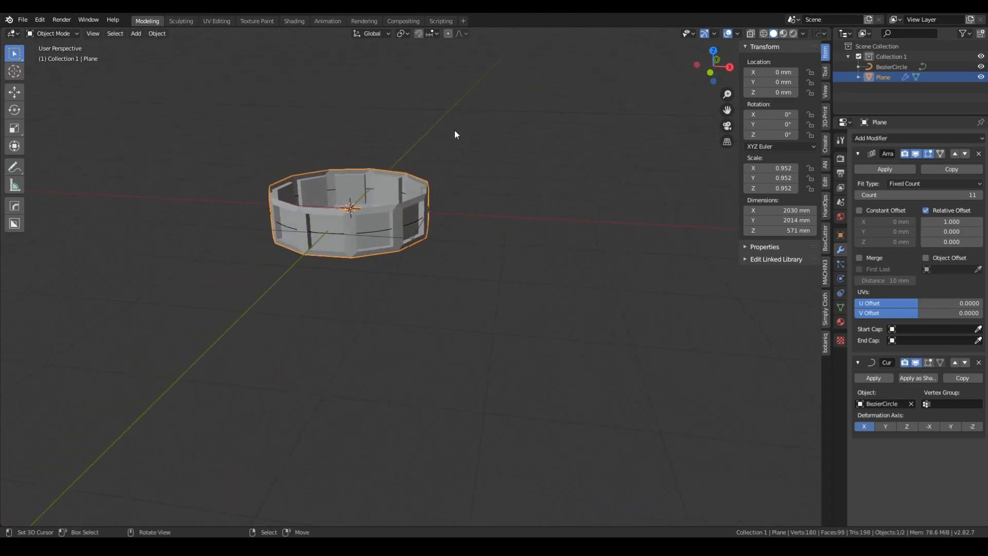
drag(455, 134, 555, 246)
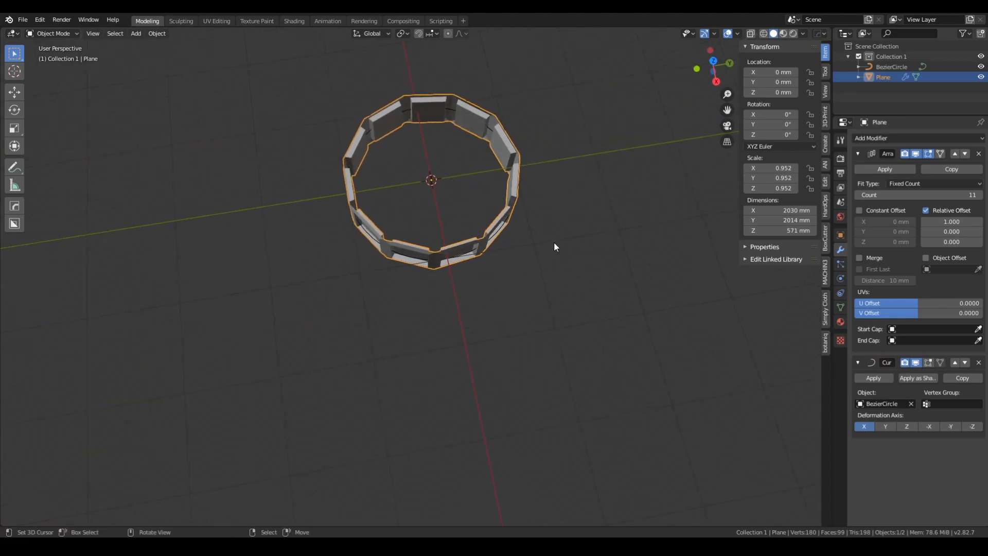
scroll(down, 3)
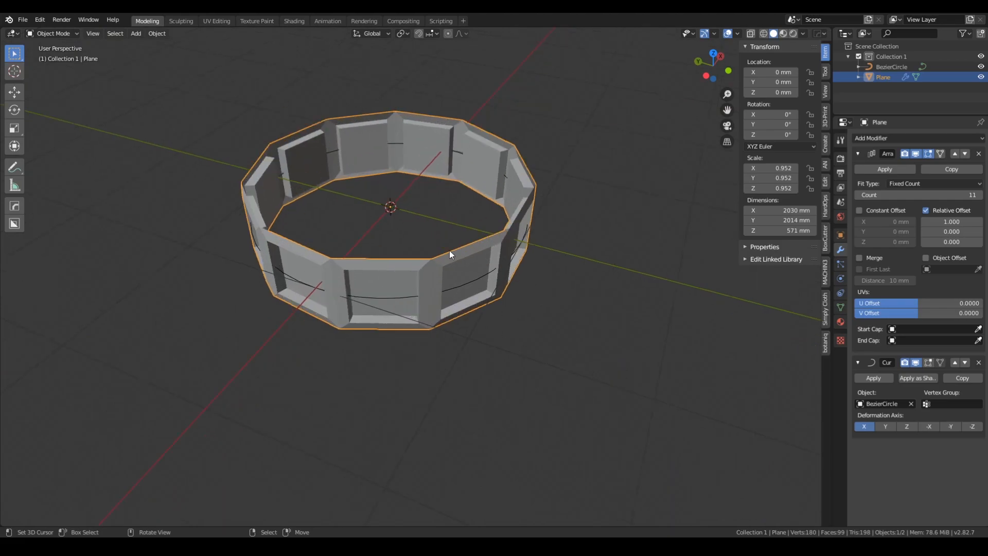
mouse_move(381, 238)
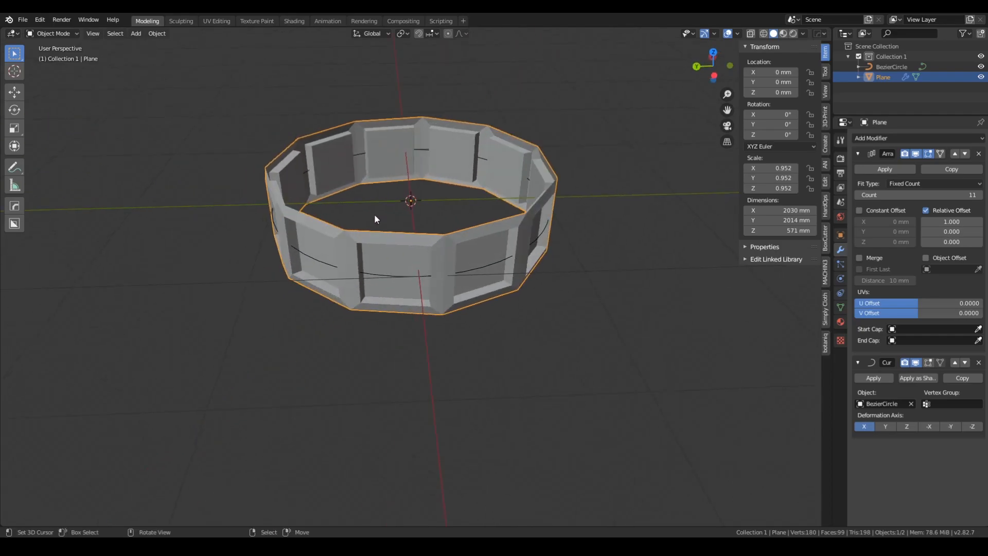
mouse_move(407, 273)
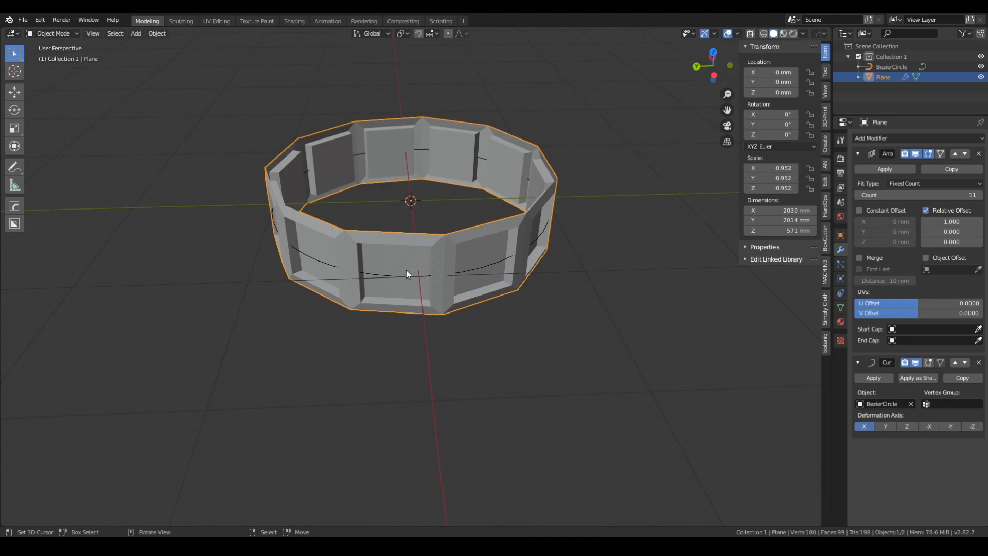
mouse_move(459, 261)
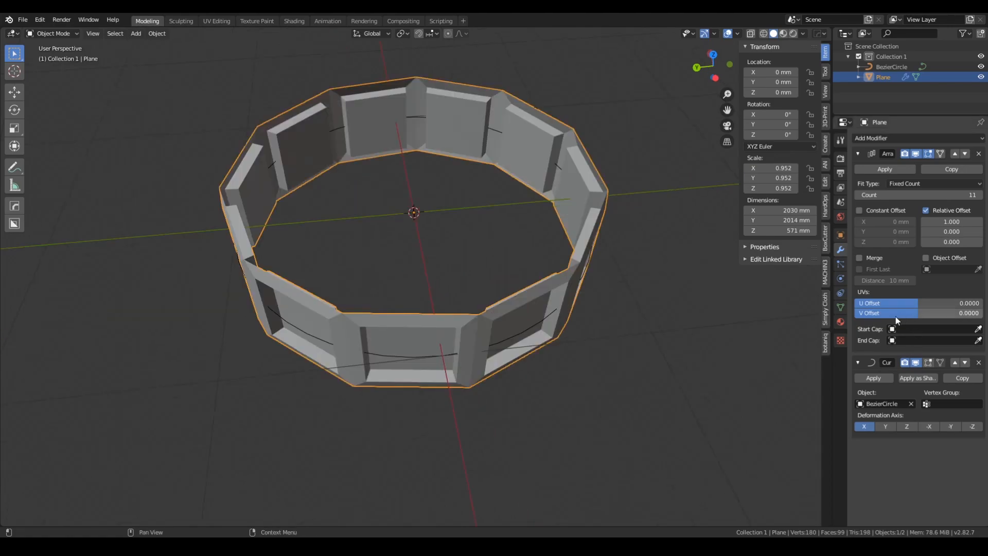
Enable Merge and First Last on the Array modifier with 0 mm distance
click(860, 258)
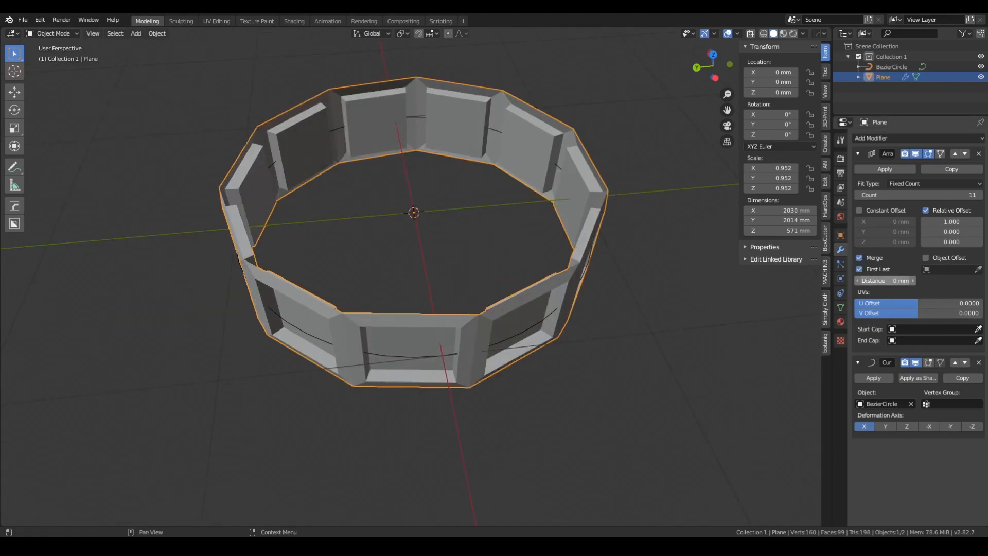
click(901, 280)
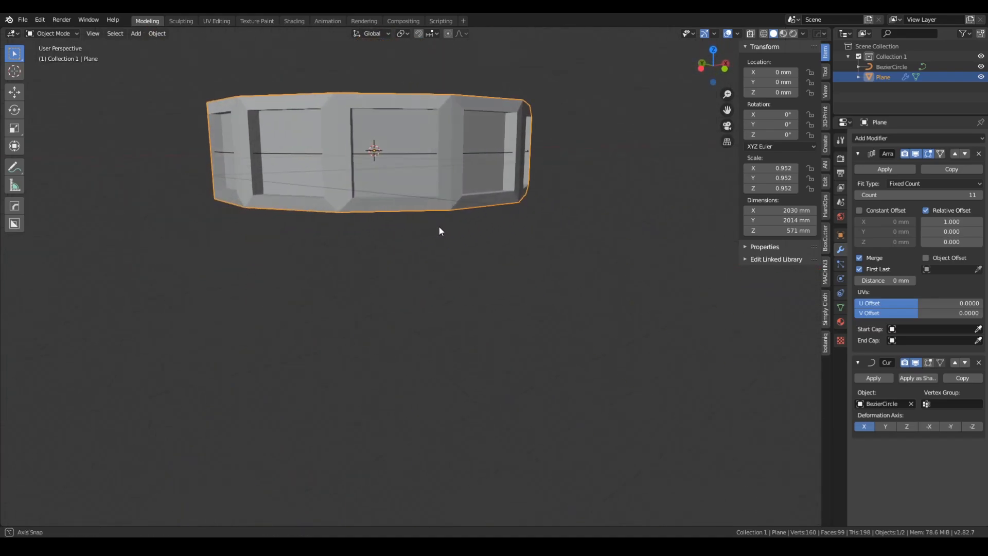
Add 13 loop cuts through the panel mesh and view the smooth ring from the top
key(Tab)
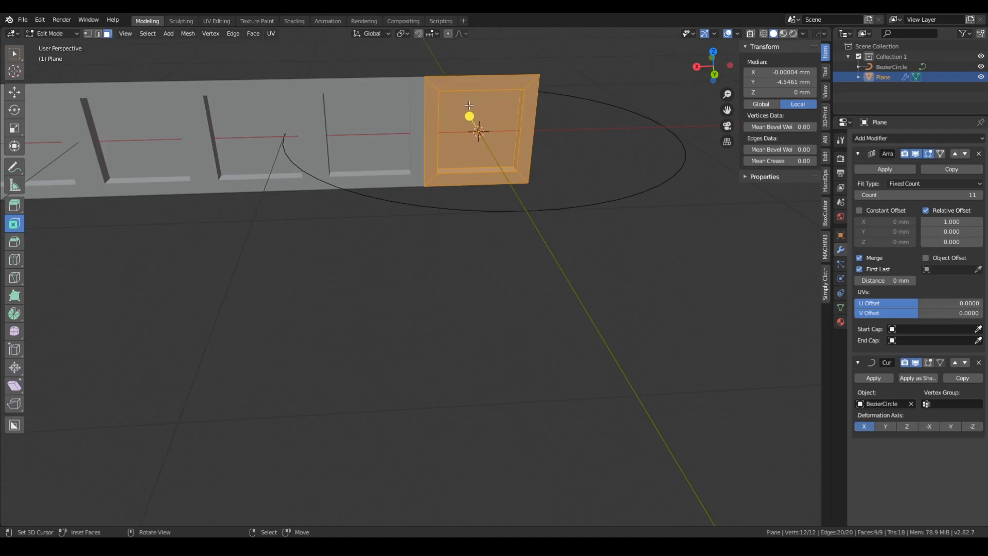
mouse_move(545, 159)
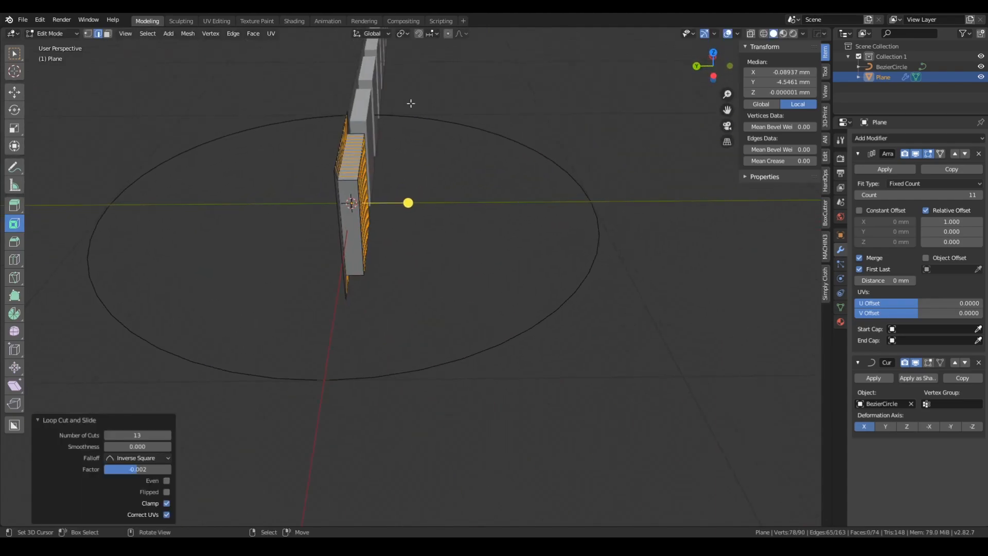
key(Tab)
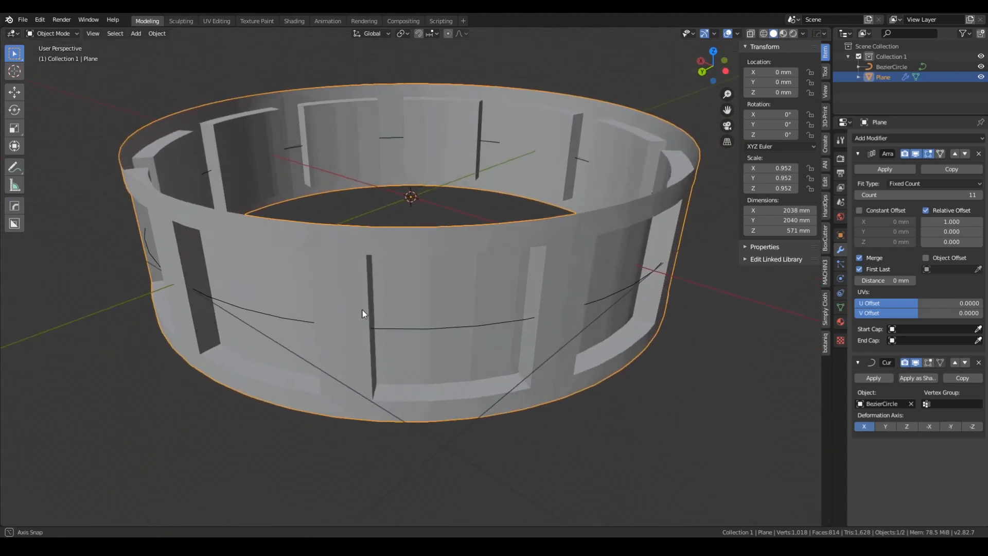
key(7)
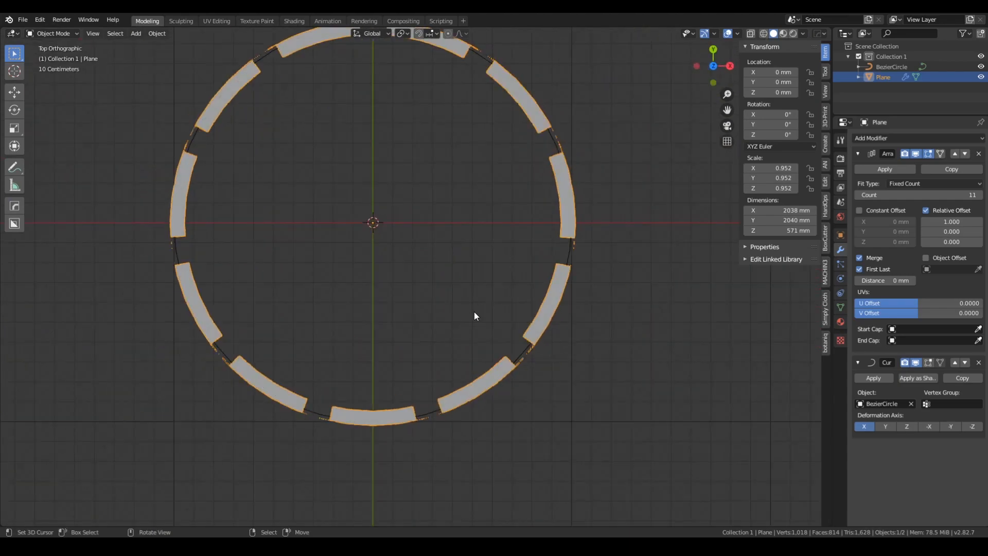